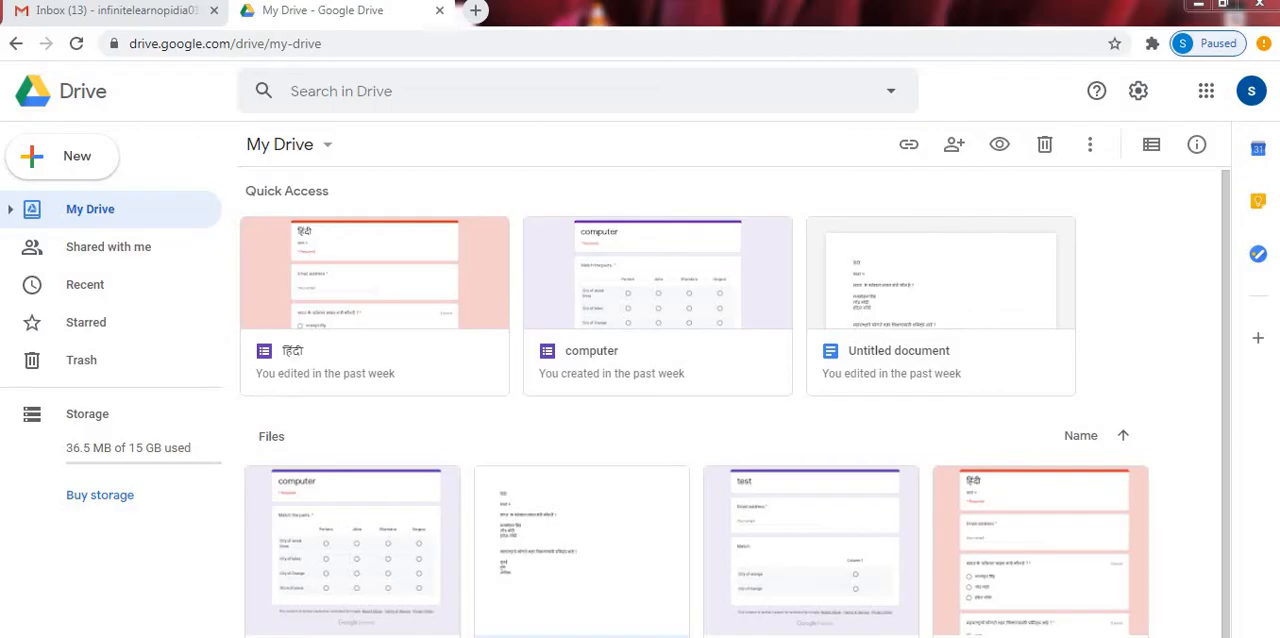
{"action": "mouse_move", "coordinate": [380, 578]}
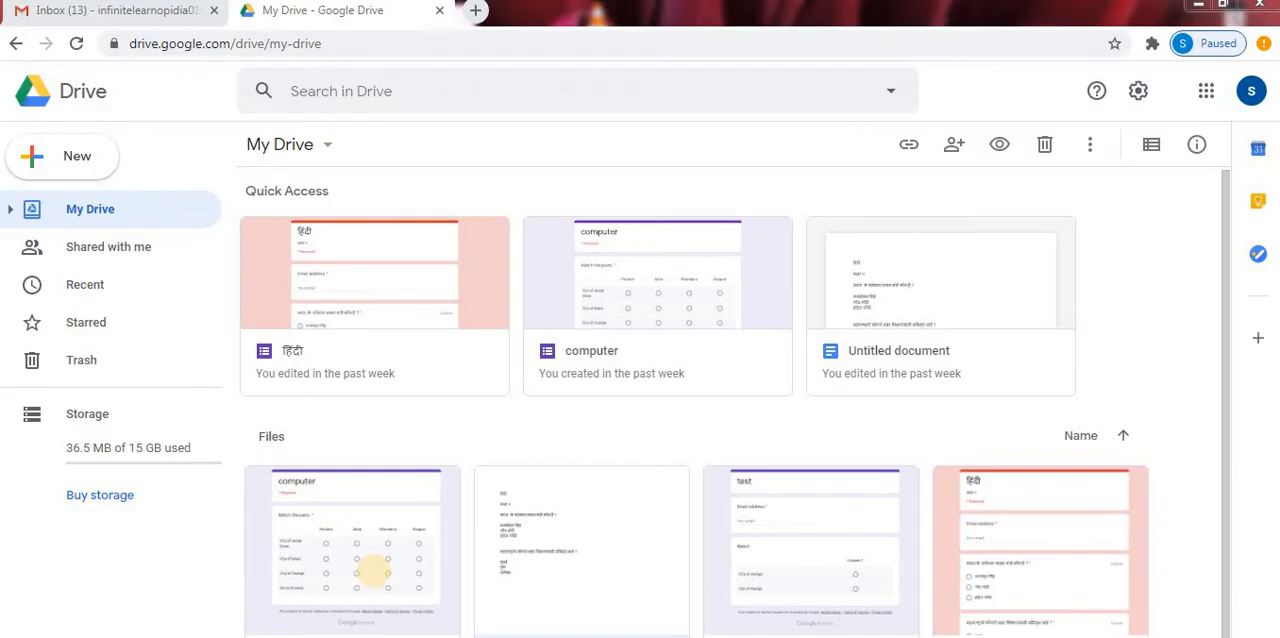
{"action": "mouse_move", "coordinate": [376, 580]}
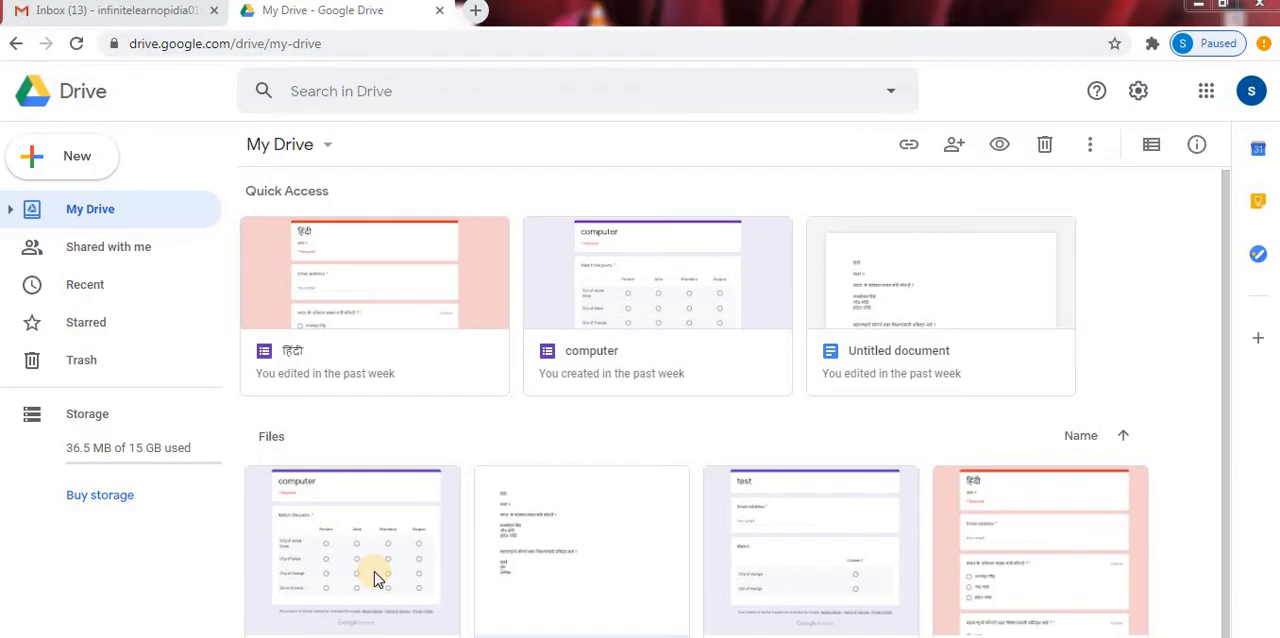
{"action": "mouse_move", "coordinate": [1206, 92]}
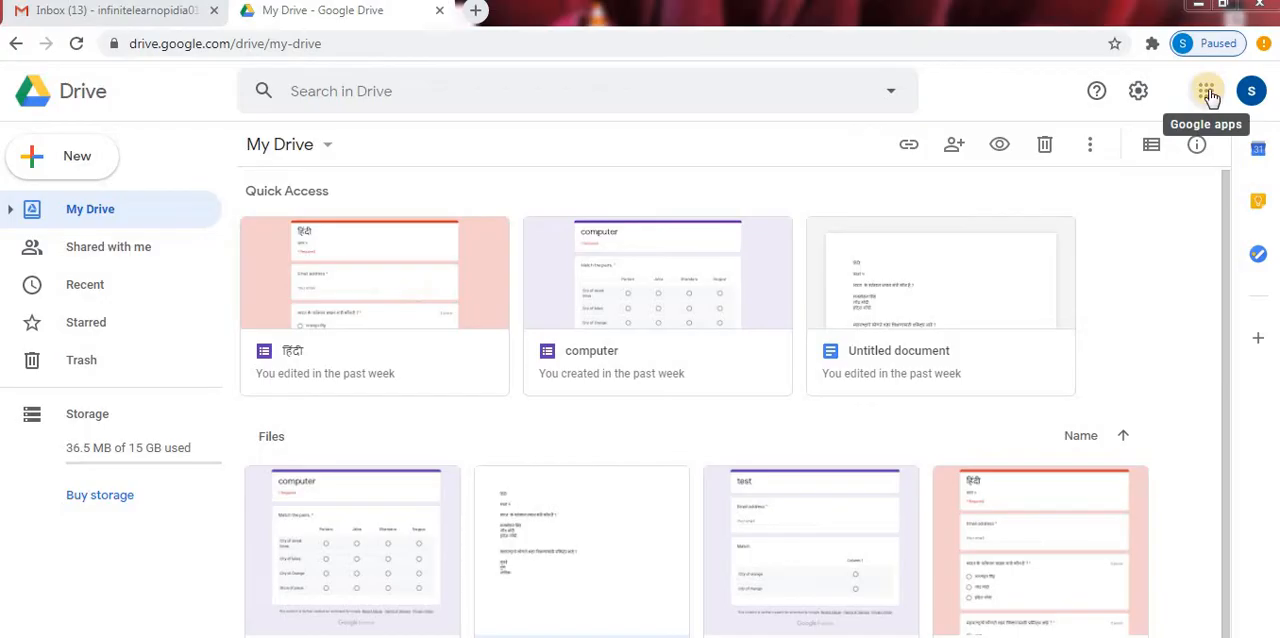
- Create a new blank Google Form from Drive's New > More menu
{"action": "left_click", "coordinate": [1204, 90]}
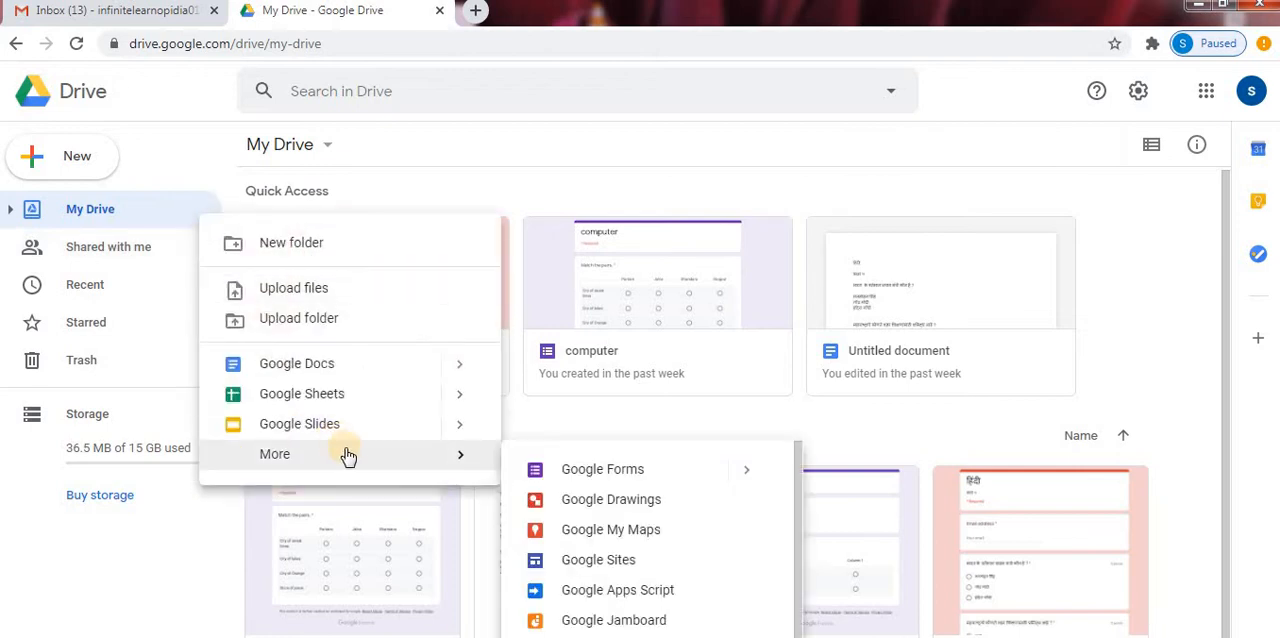
{"action": "mouse_move", "coordinate": [602, 472]}
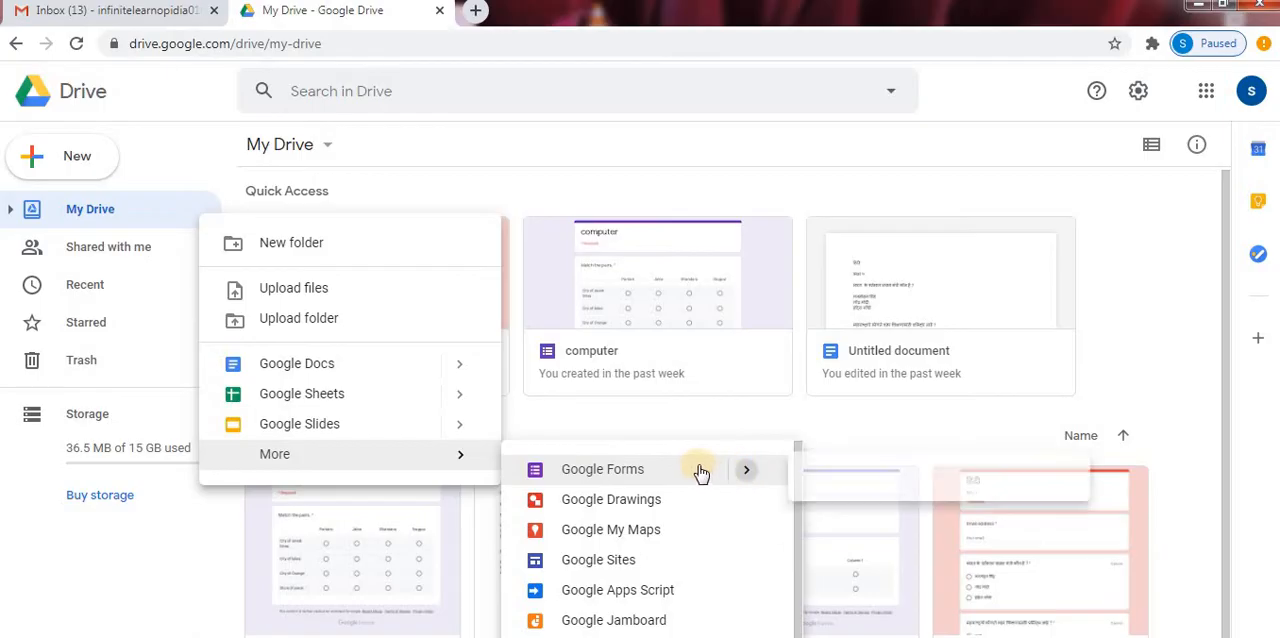
{"action": "left_click", "coordinate": [602, 468]}
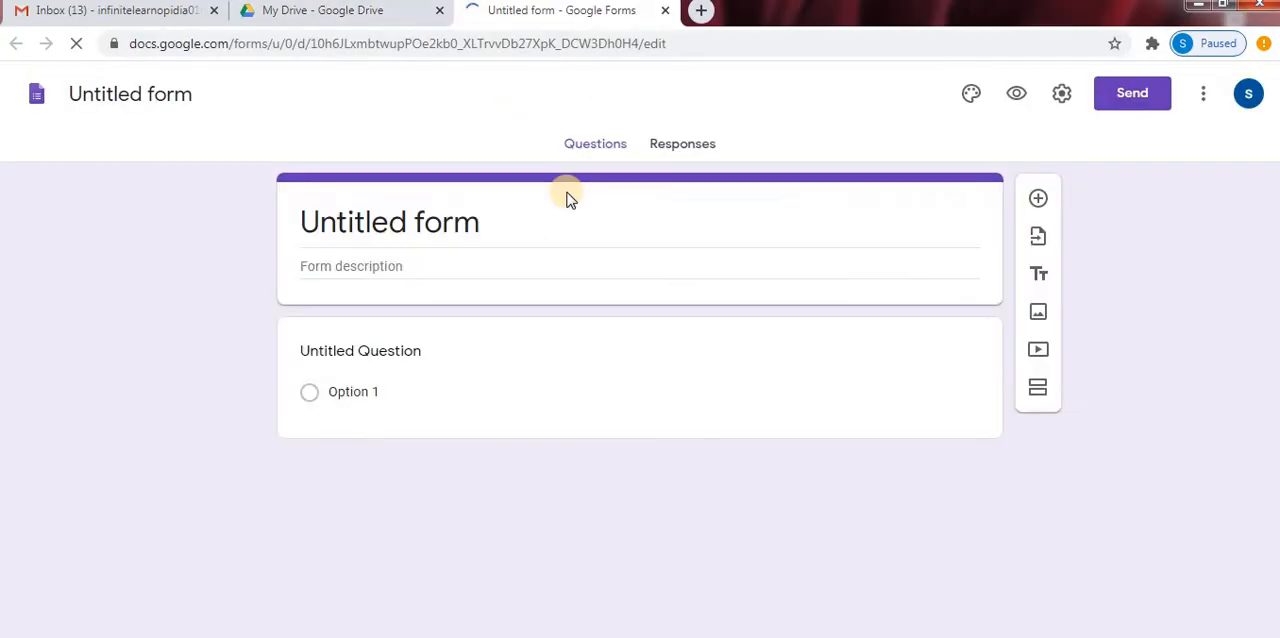
- Rename the untitled form's title to 'test'
{"action": "left_click", "coordinate": [360, 350]}
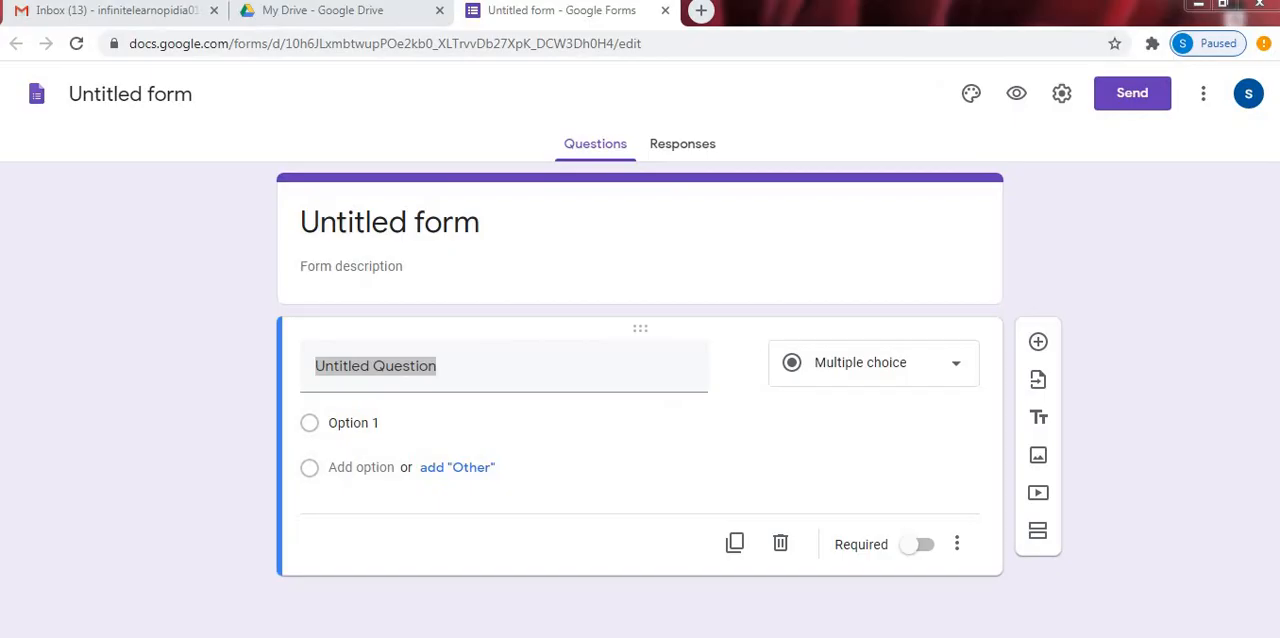
{"action": "mouse_move", "coordinate": [390, 276]}
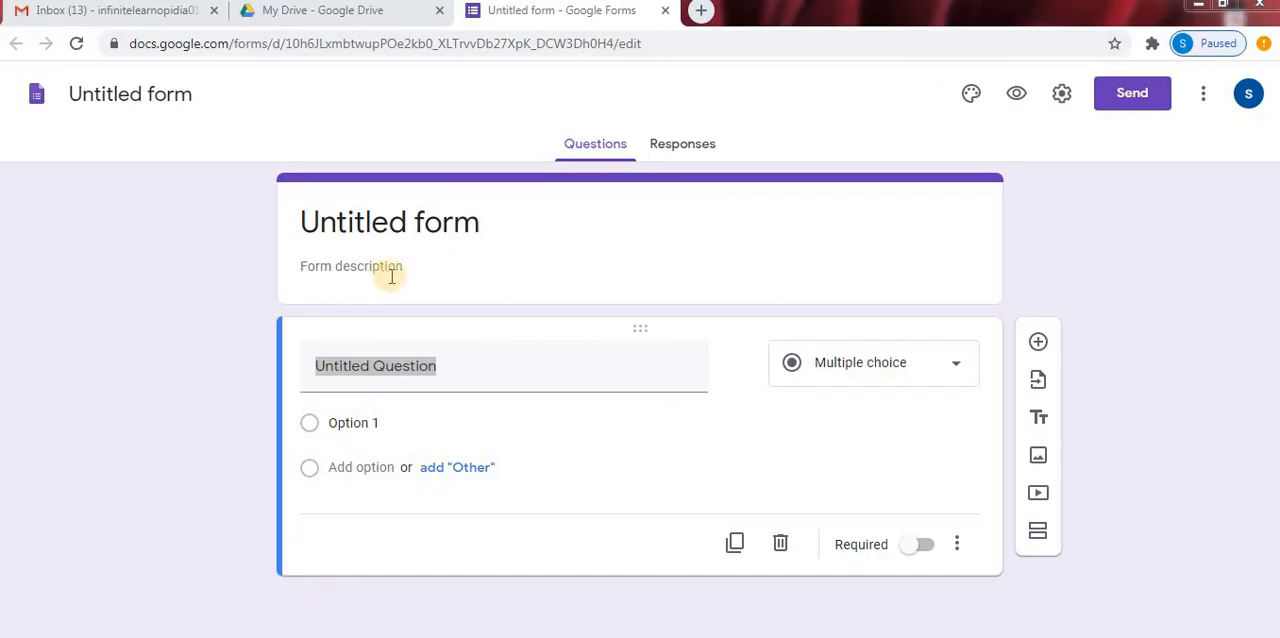
{"action": "left_click", "coordinate": [388, 220]}
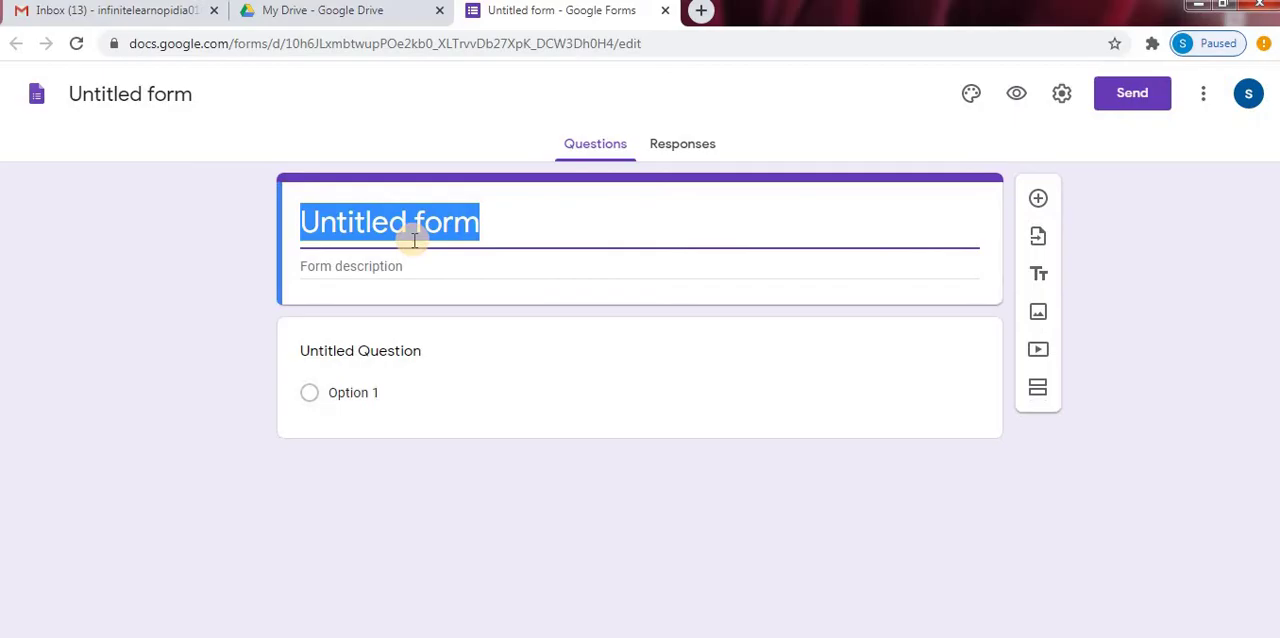
{"action": "type", "text": "test"}
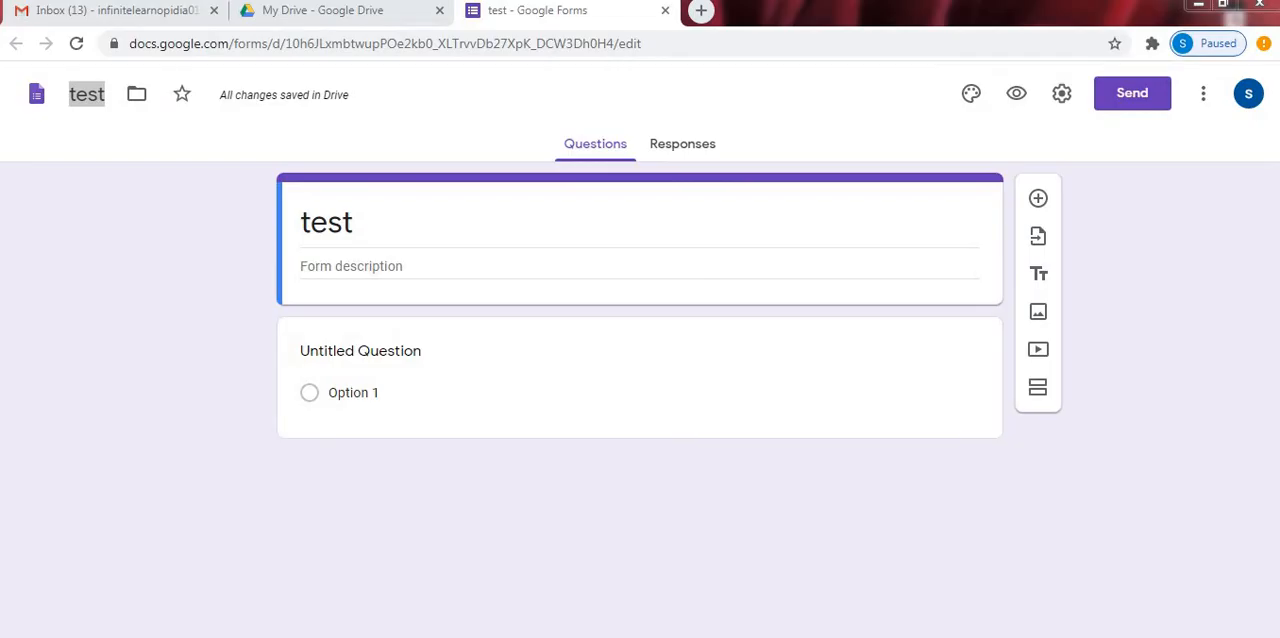
- Title the first question 'Match the pairs'
{"action": "left_click", "coordinate": [360, 350]}
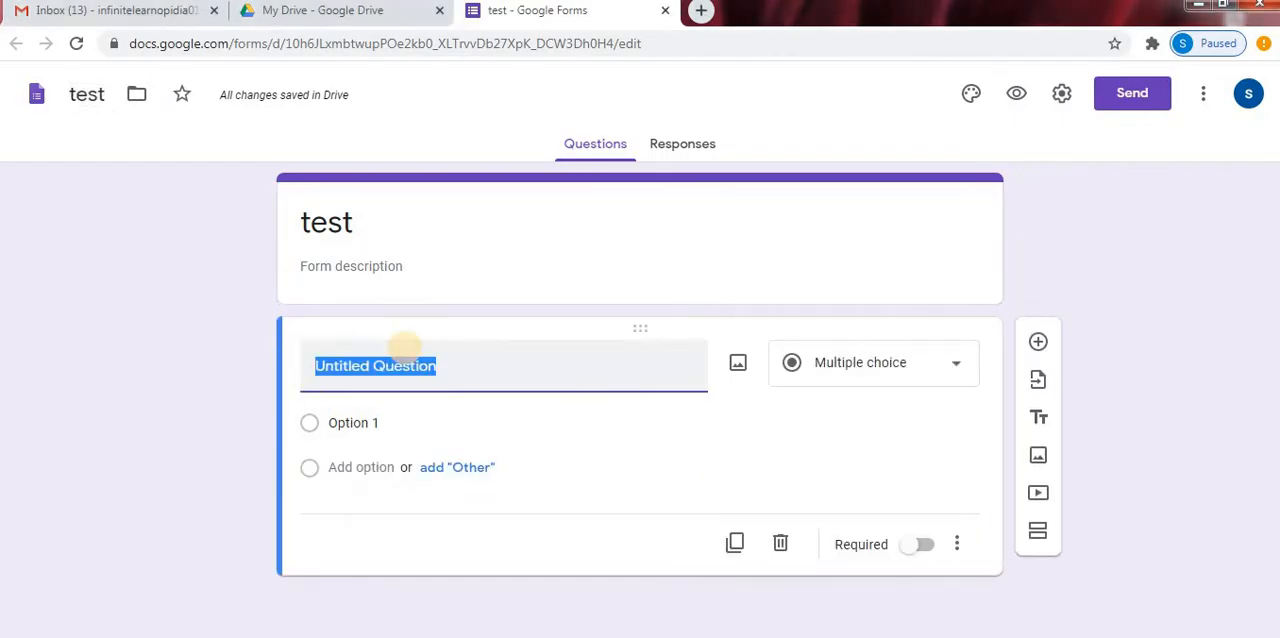
{"action": "mouse_move", "coordinate": [408, 356]}
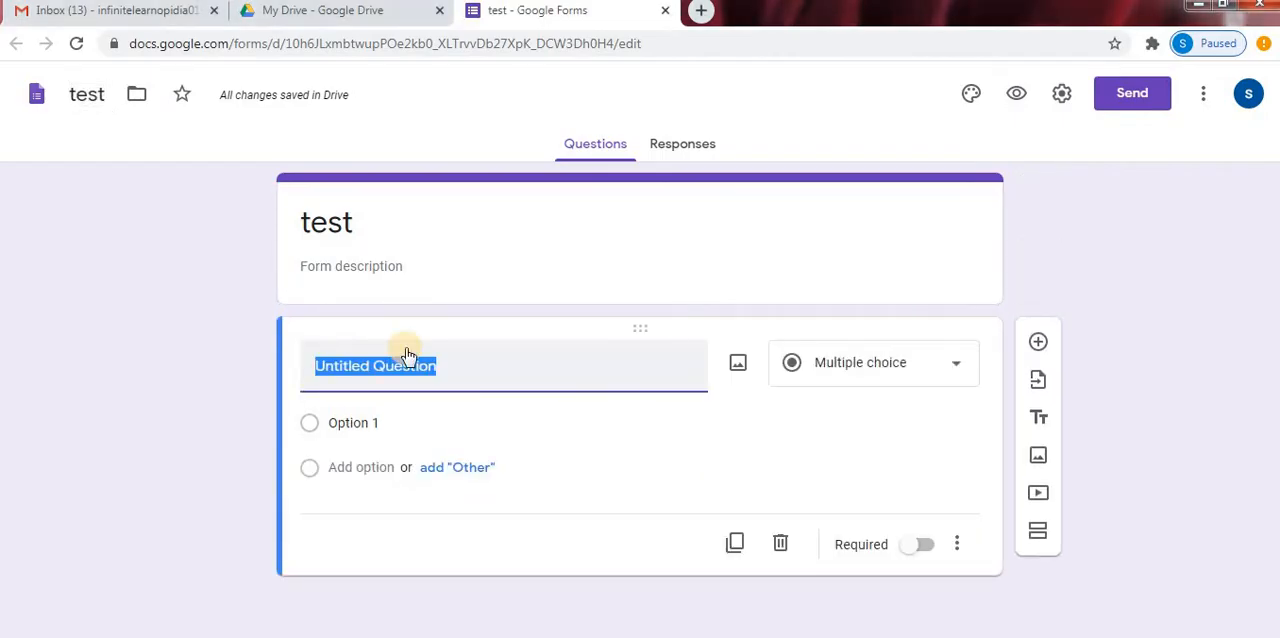
{"action": "type", "text": "Ma"}
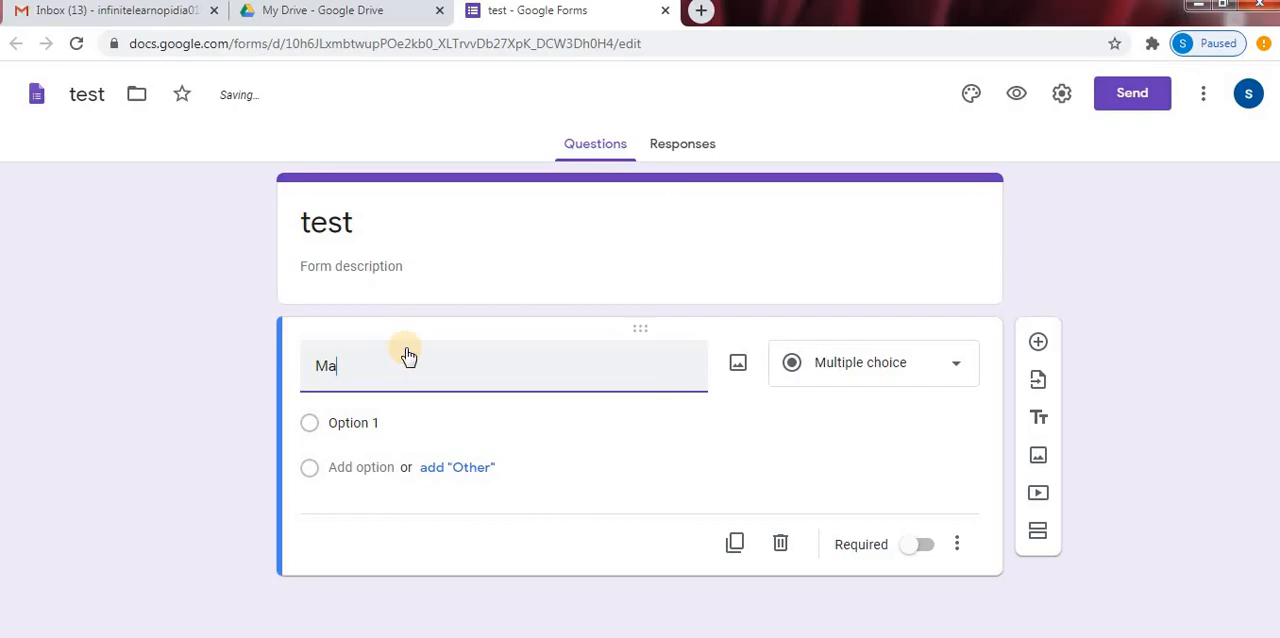
{"action": "type", "text": "Match the pairs"}
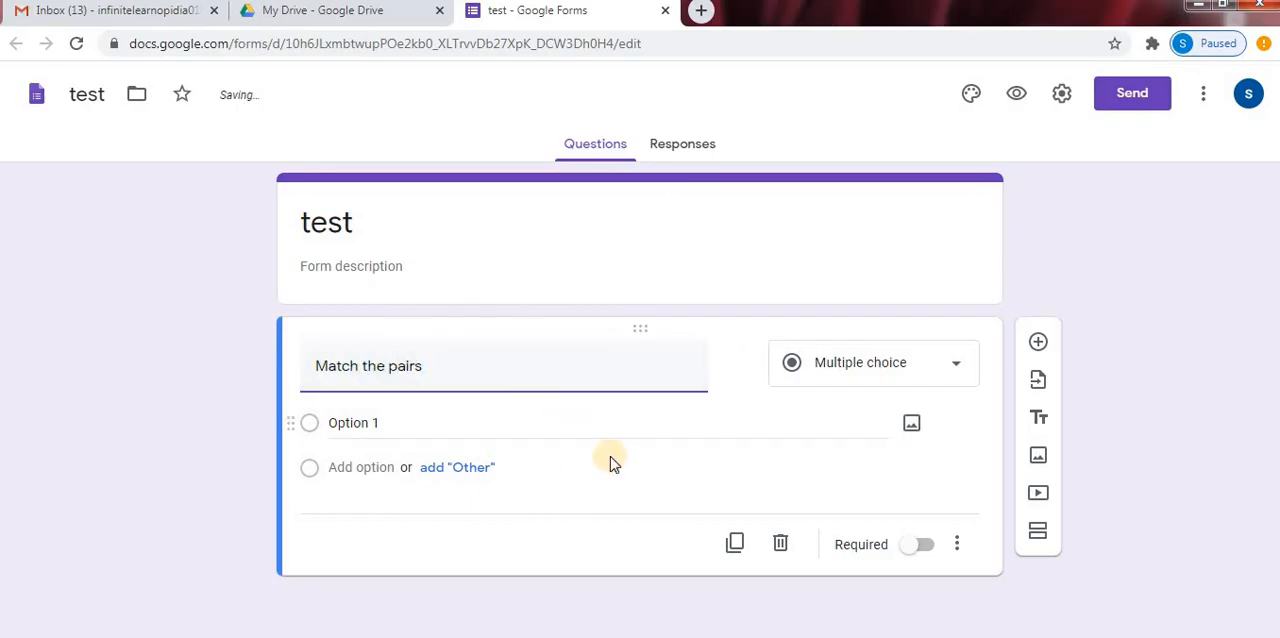
{"action": "left_click", "coordinate": [872, 364]}
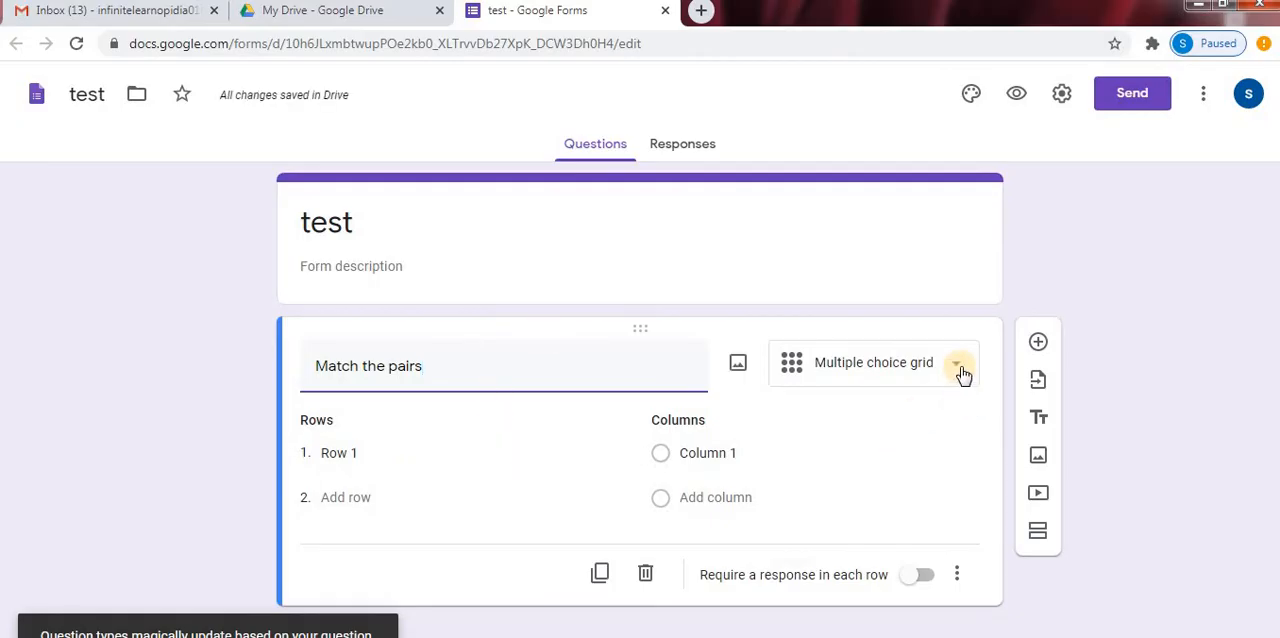
- Set the 'Match the pairs' question type to Multiple choice grid
{"action": "left_click", "coordinate": [960, 364]}
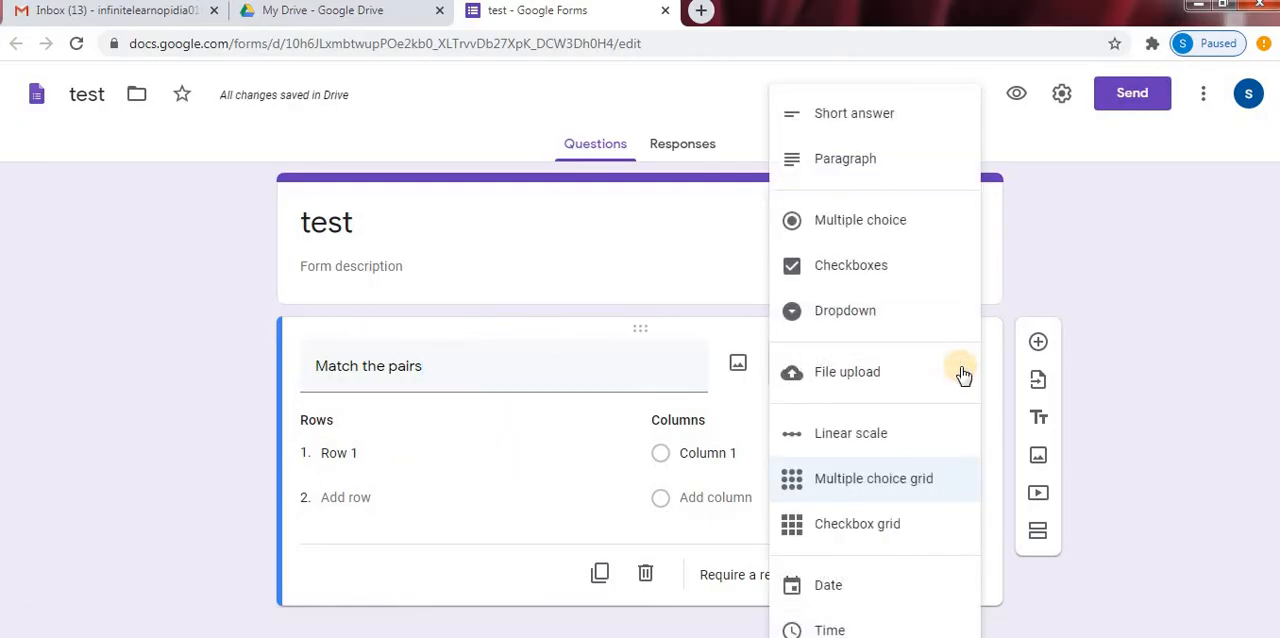
{"action": "mouse_move", "coordinate": [892, 158]}
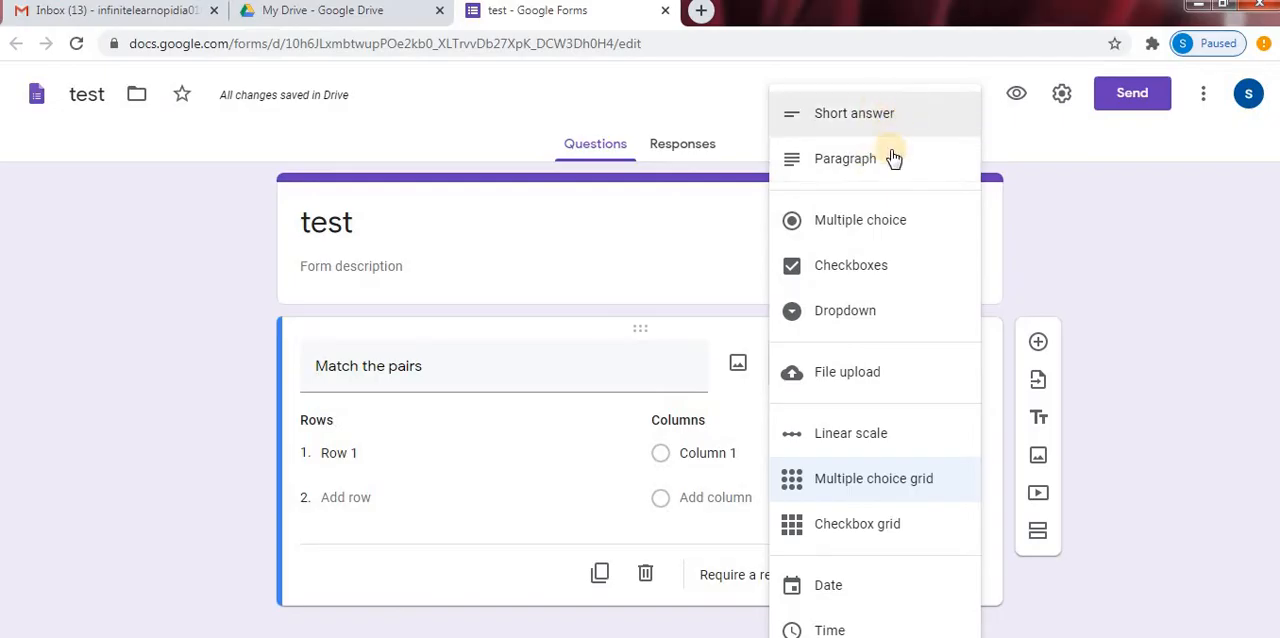
{"action": "mouse_move", "coordinate": [890, 364]}
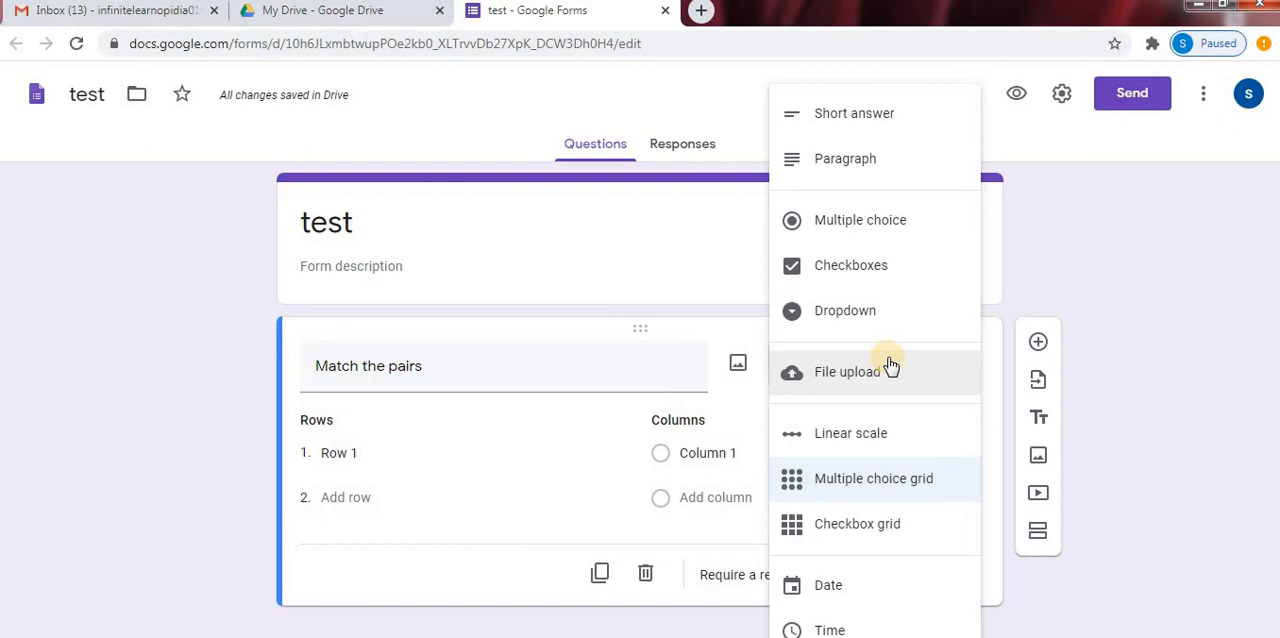
{"action": "mouse_move", "coordinate": [904, 488]}
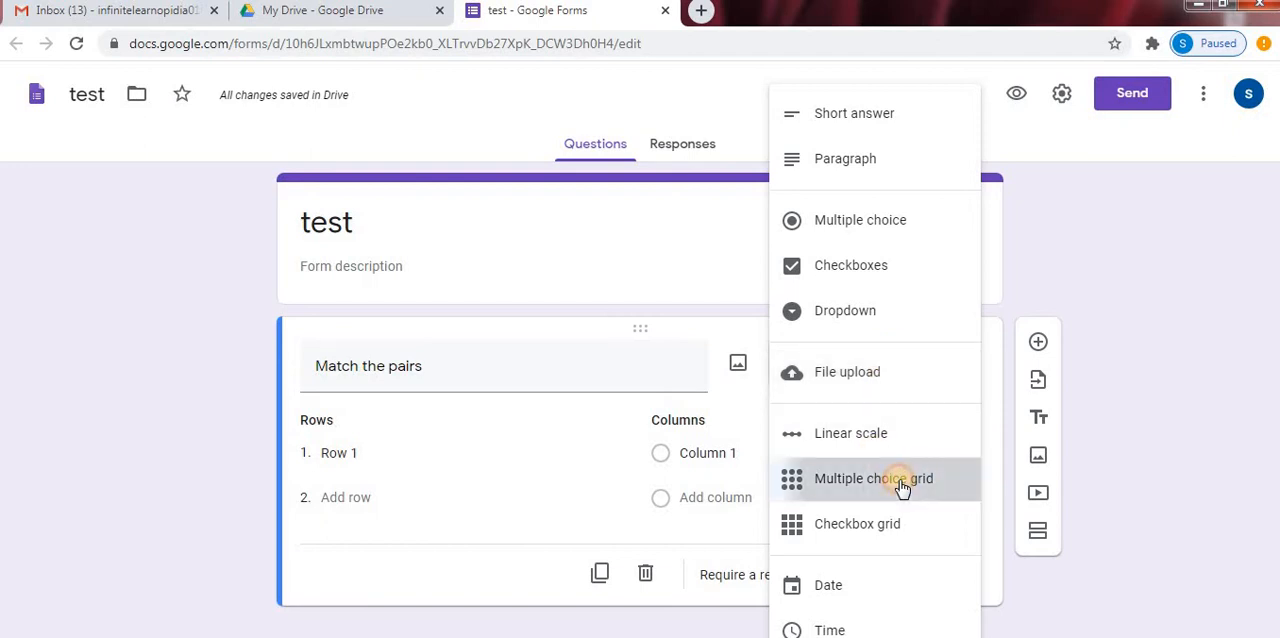
{"action": "left_click", "coordinate": [872, 480]}
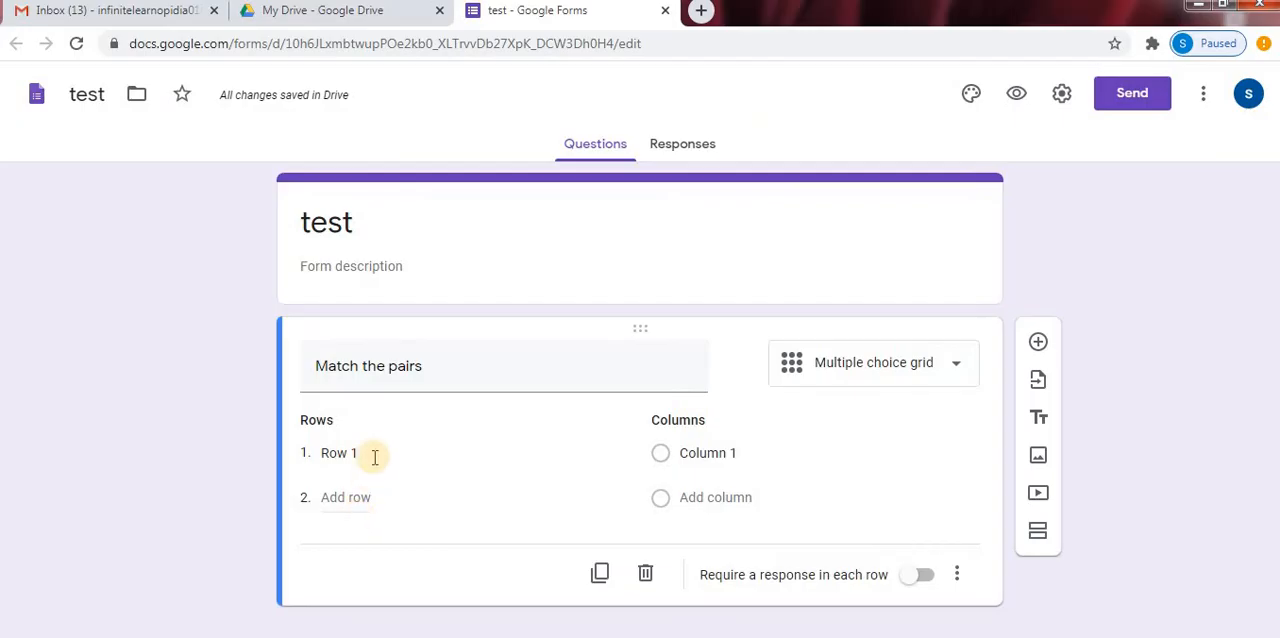
{"action": "mouse_move", "coordinate": [610, 488]}
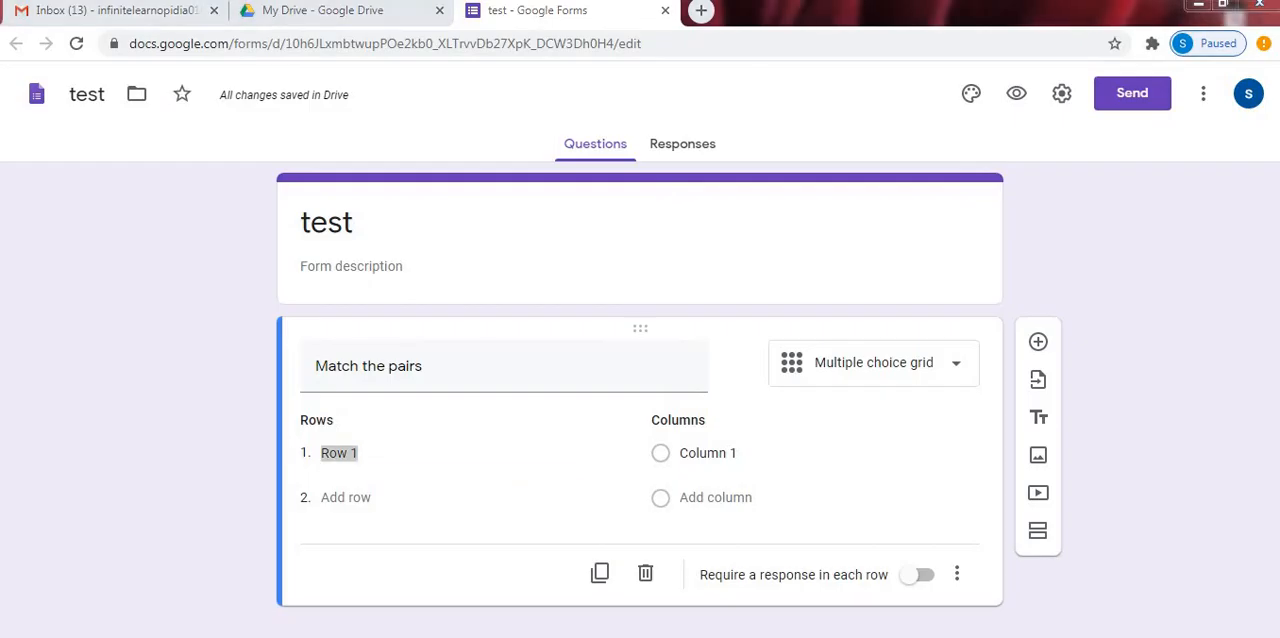
- Enter grid rows City of sweet limes, City of lakes, City of orange and Store of jowar
{"action": "type", "text": "City of rw"}
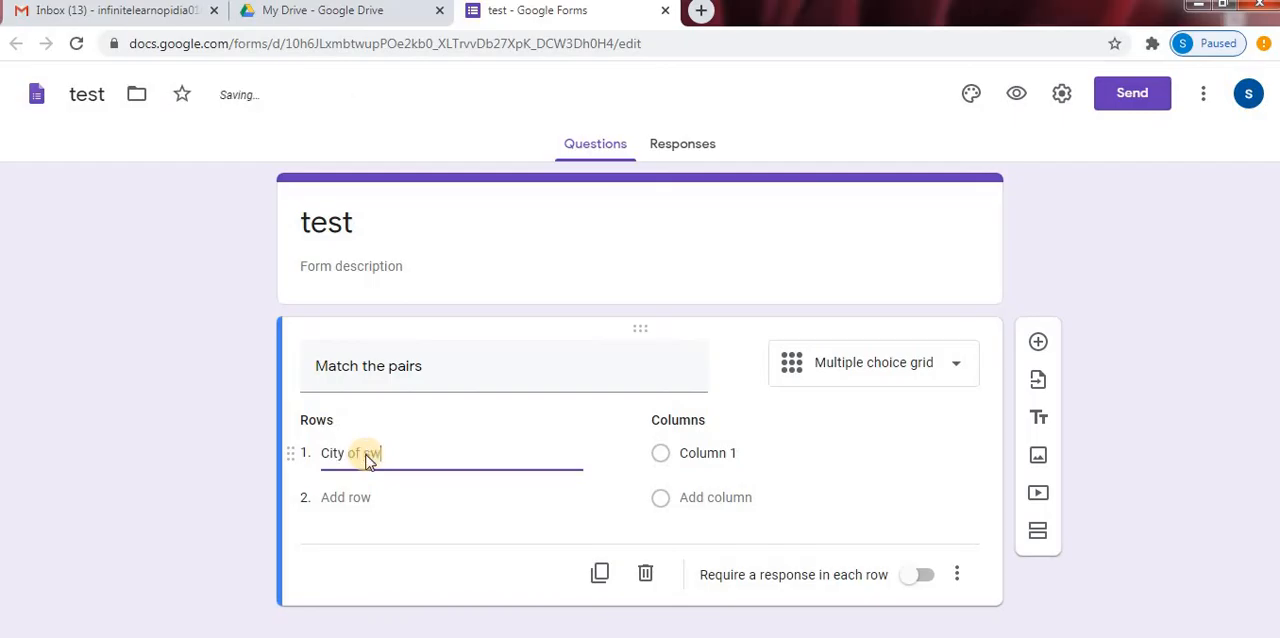
{"action": "type", "text": "Sweet limes"}
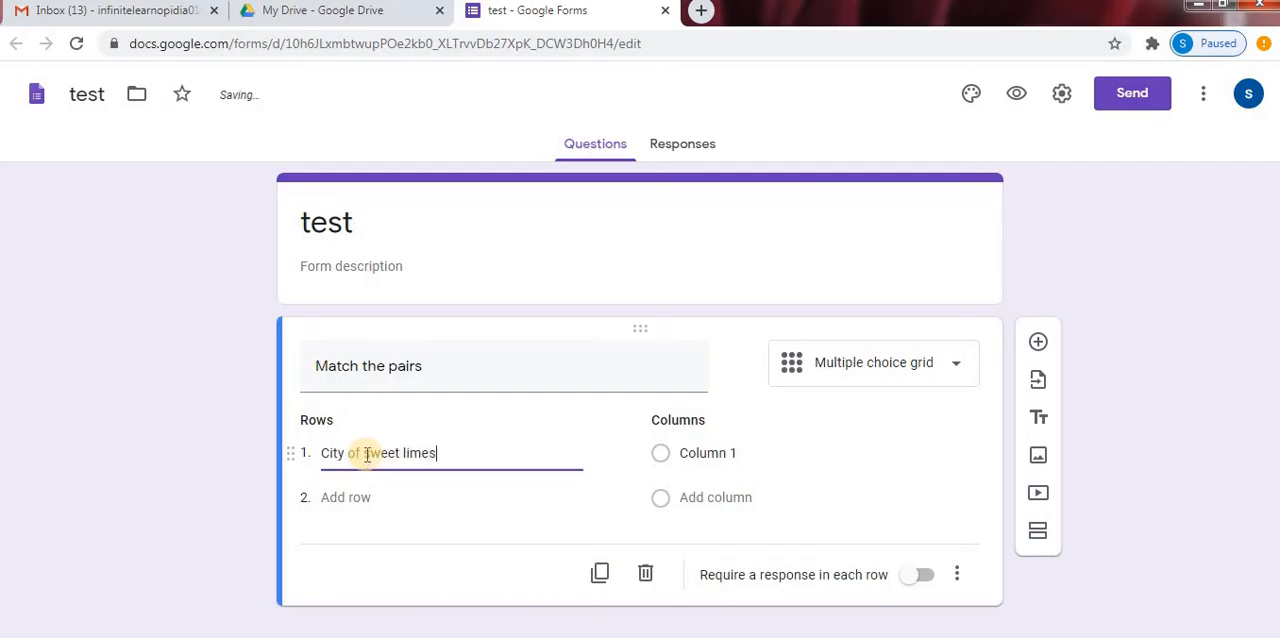
{"action": "left_click", "coordinate": [344, 496]}
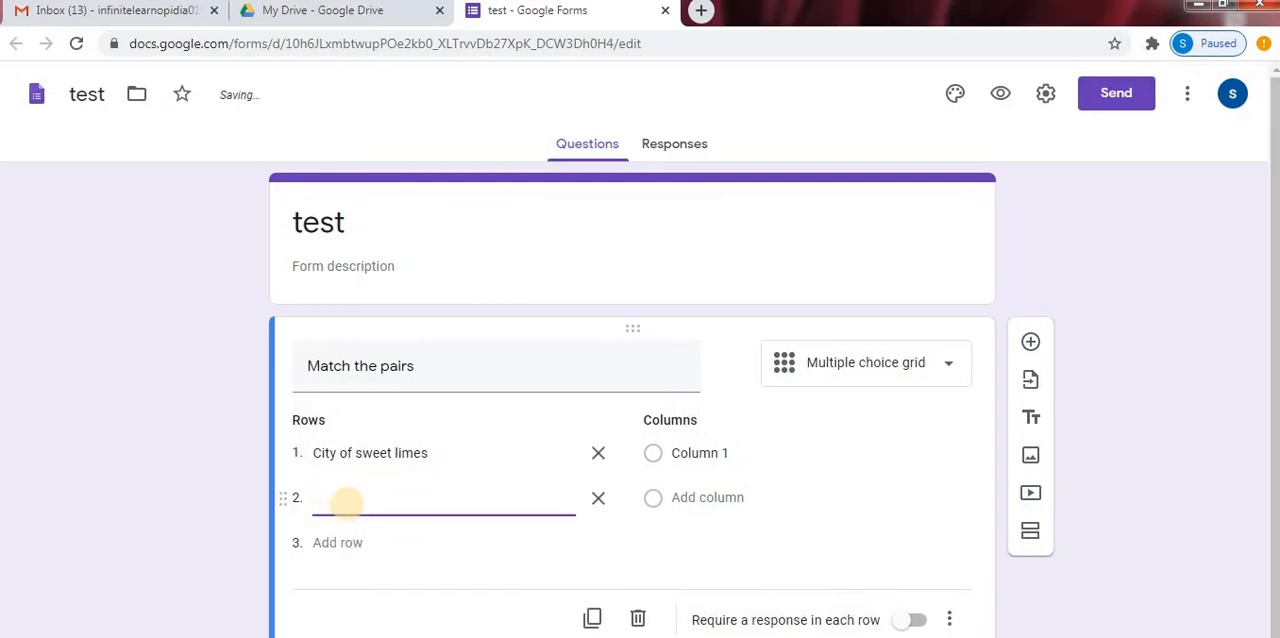
{"action": "type", "text": "City of lakes"}
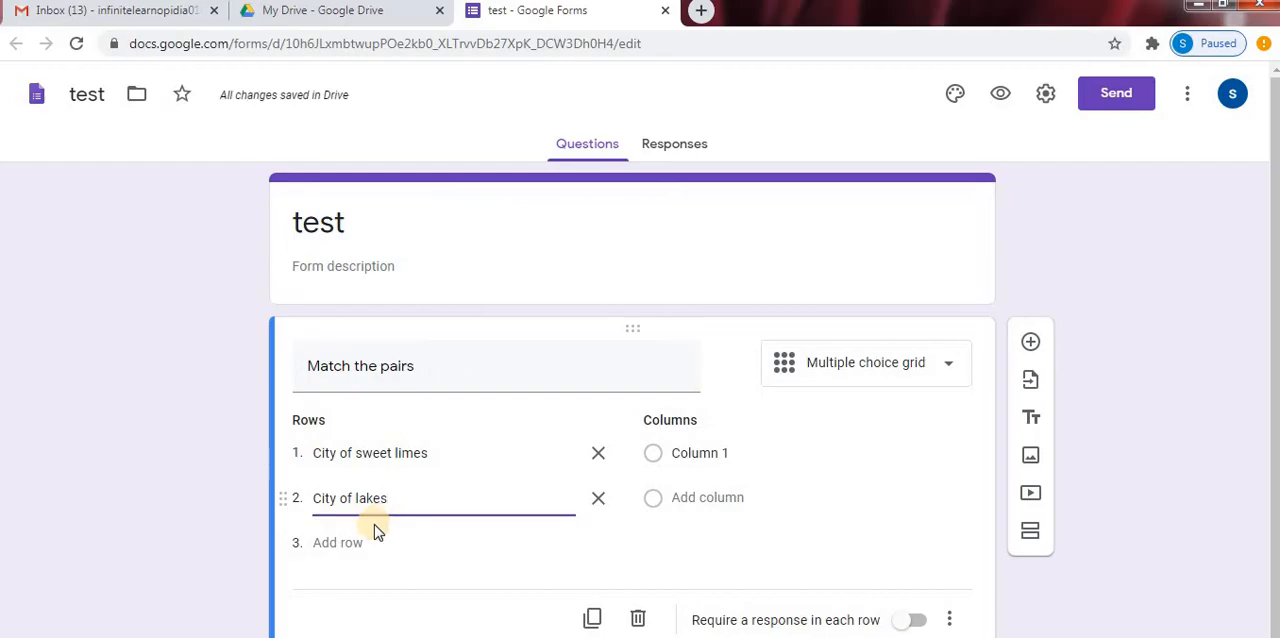
{"action": "left_click", "coordinate": [336, 544]}
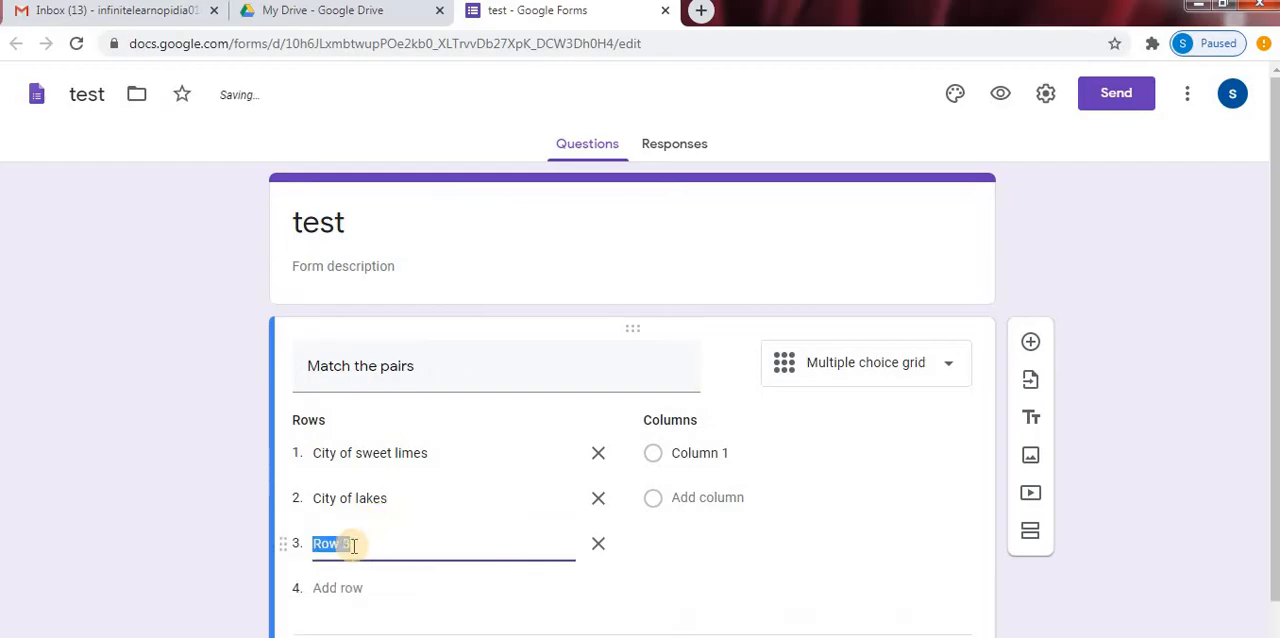
{"action": "type", "text": "City of"}
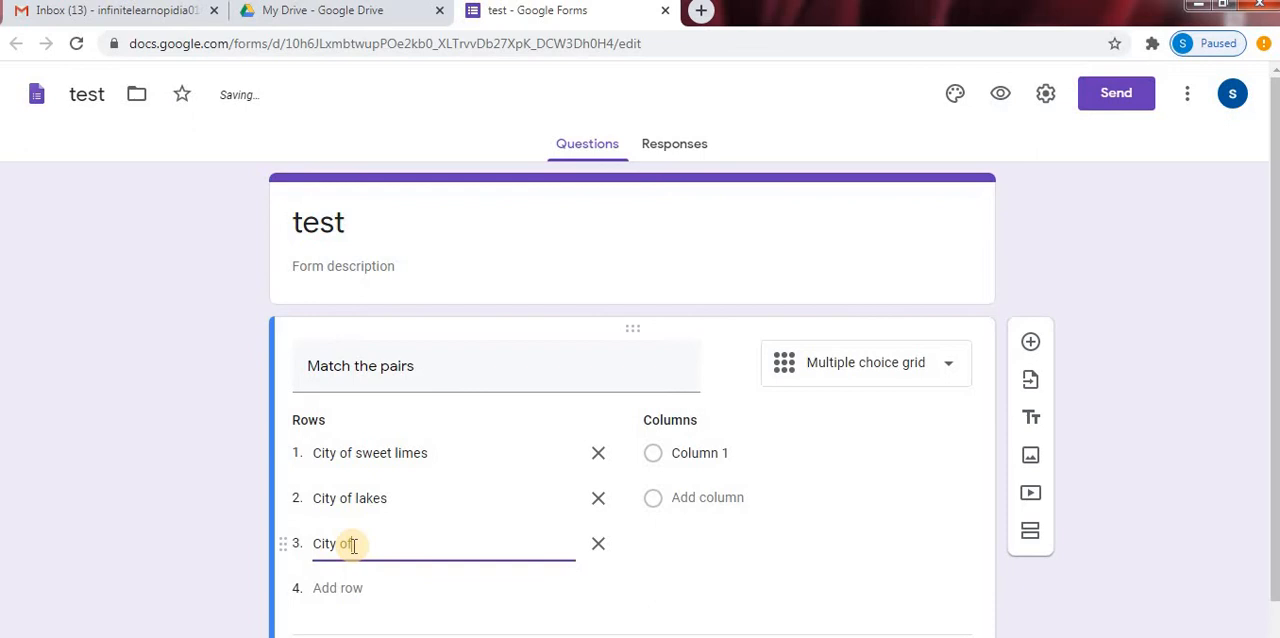
{"action": "type", "text": "range"}
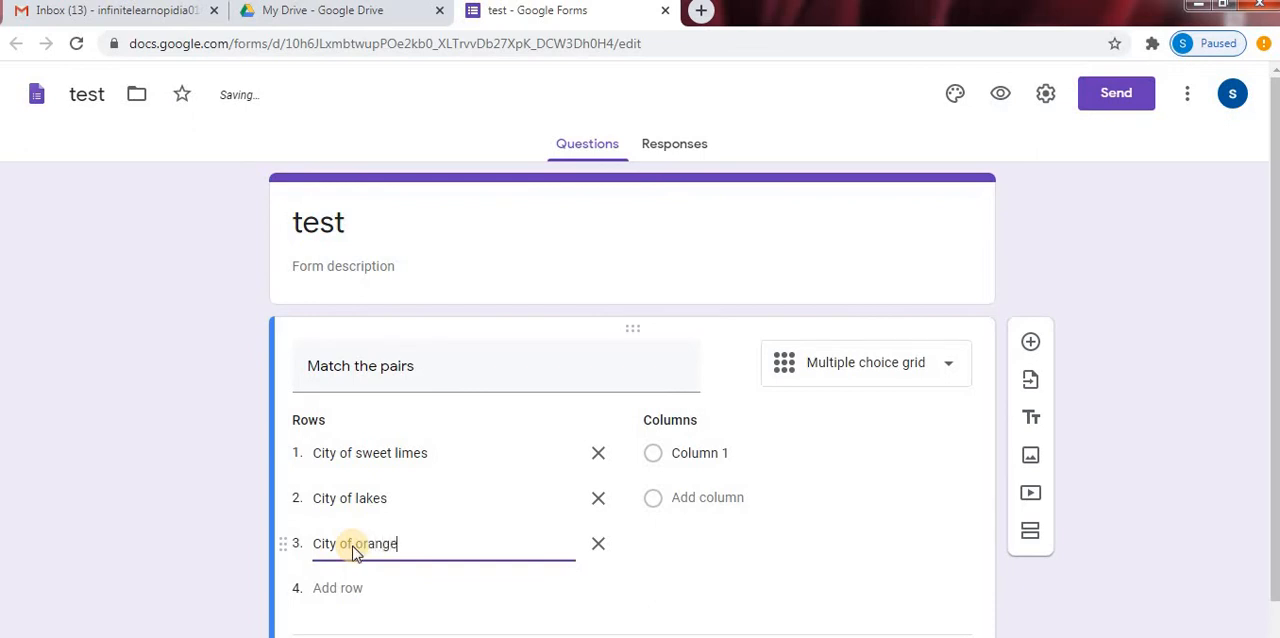
{"action": "left_click", "coordinate": [338, 588]}
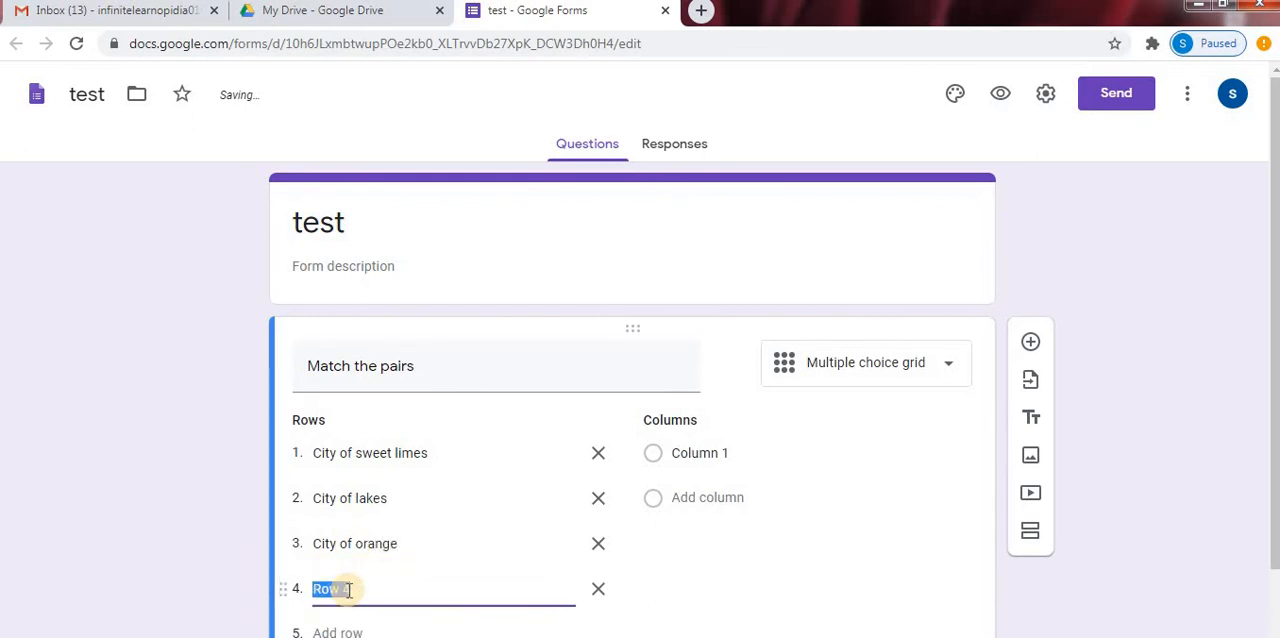
{"action": "type", "text": "Store of jowar"}
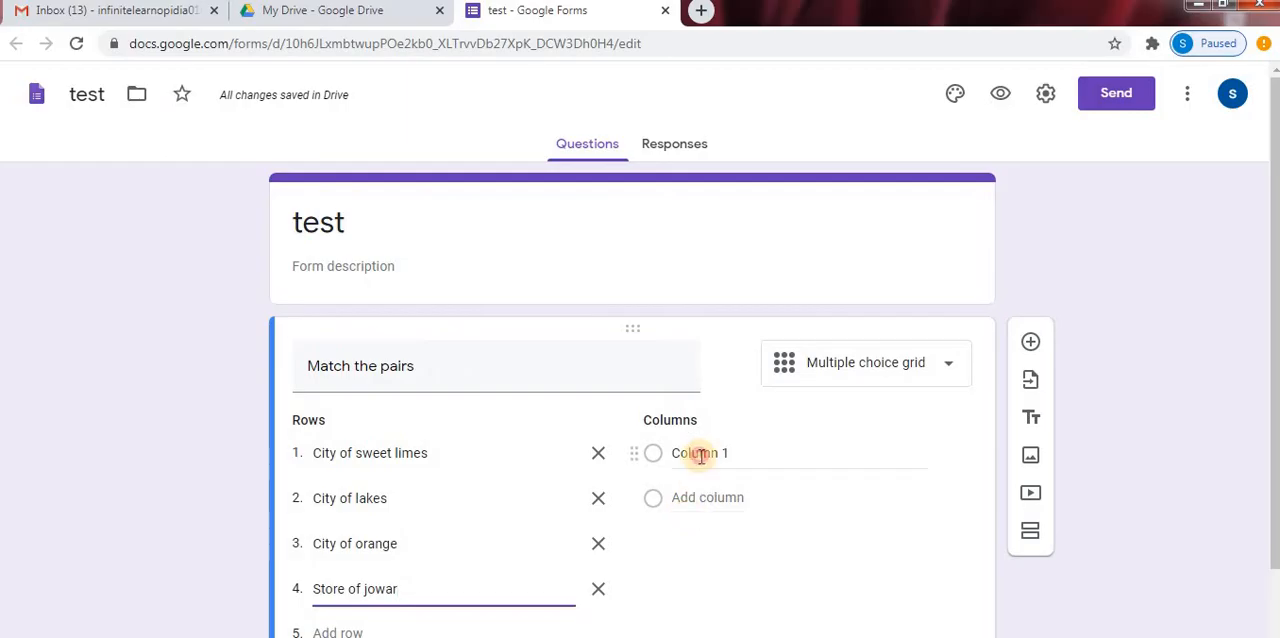
- Enter grid columns Bhandara, Jalna, Nagpur and Parbhani
{"action": "type", "text": "Ba"}
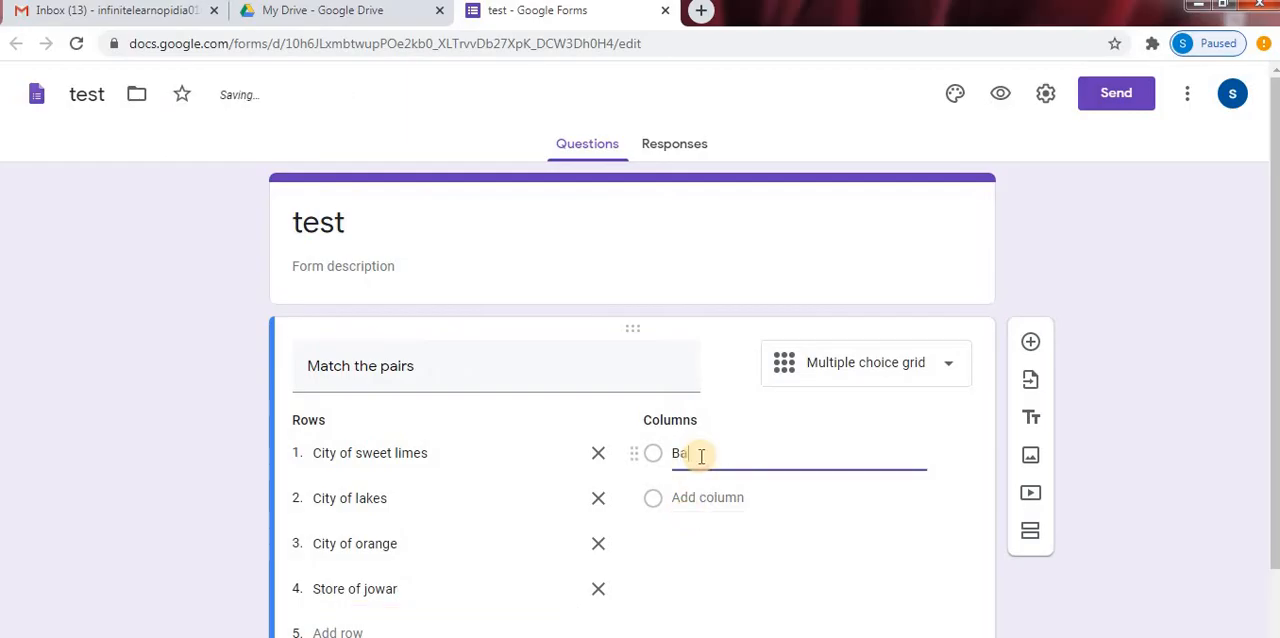
{"action": "type", "text": "handar"}
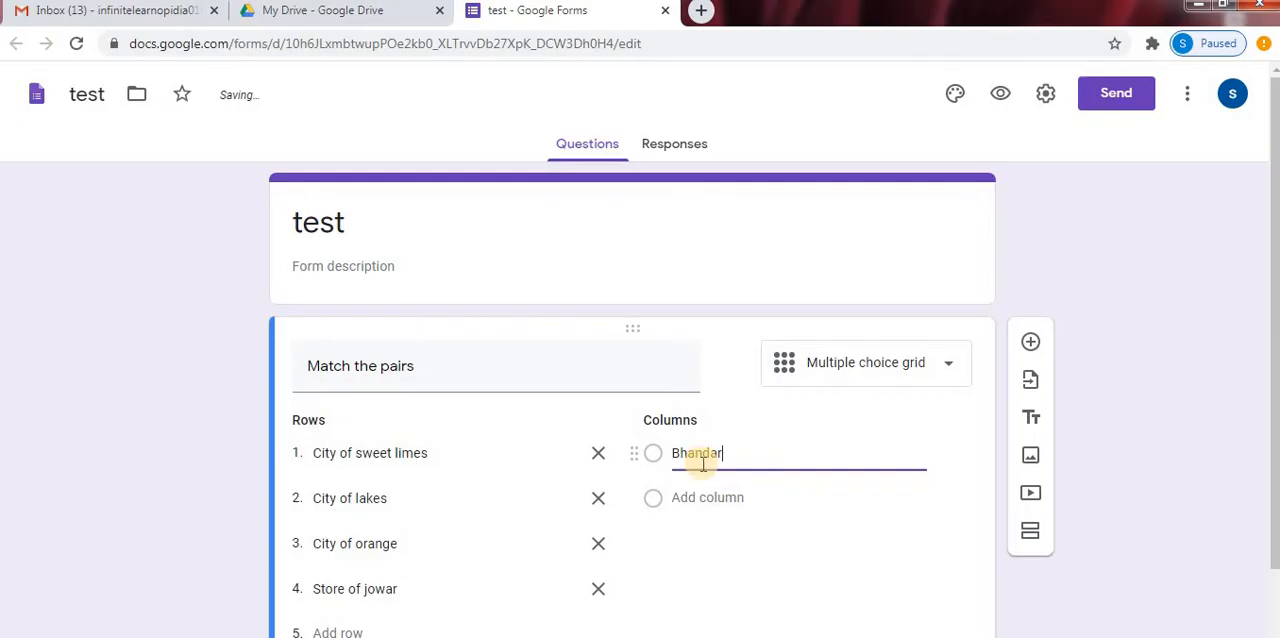
{"action": "left_click", "coordinate": [710, 498]}
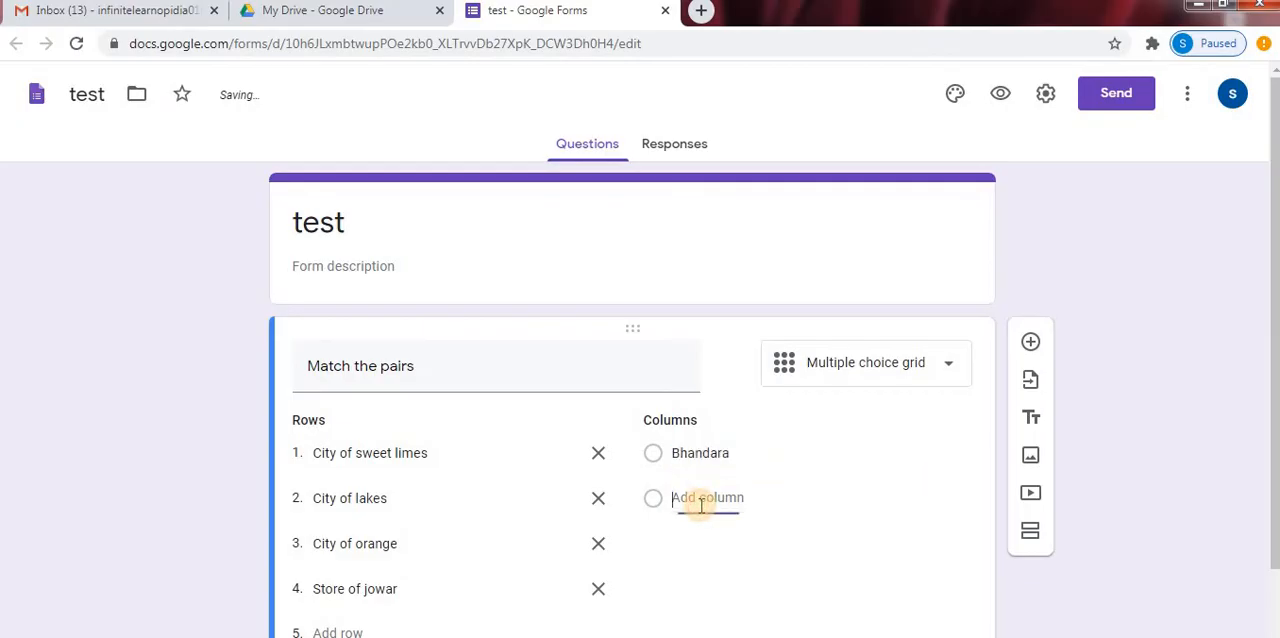
{"action": "type", "text": "Jal"}
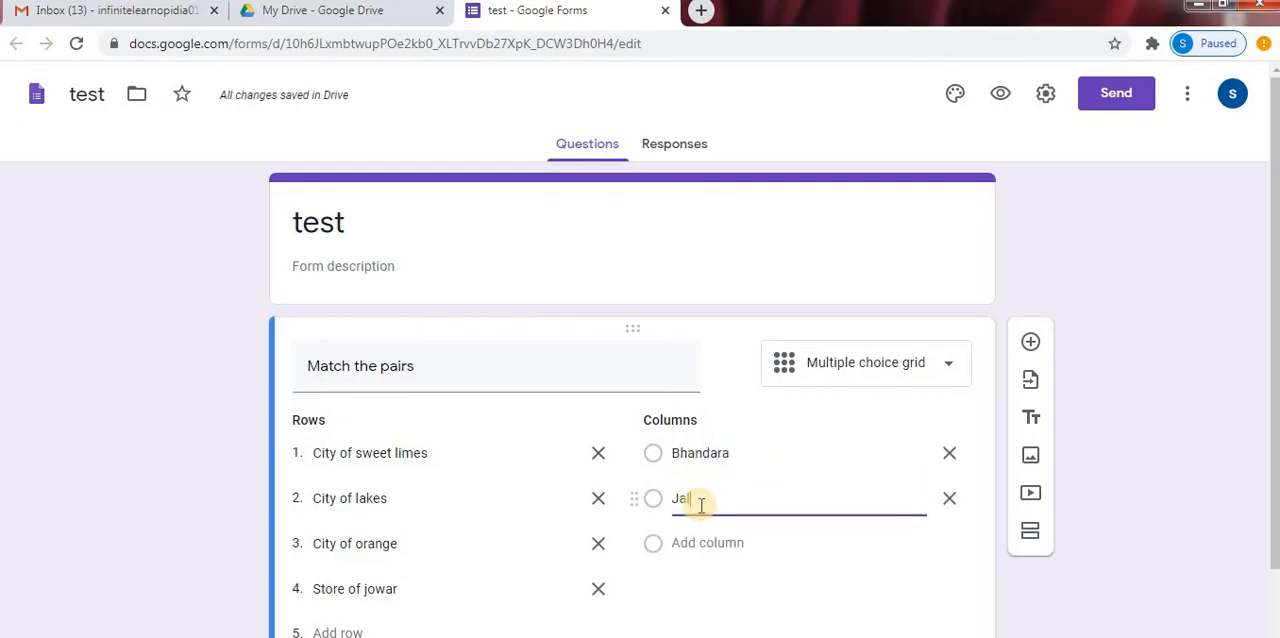
{"action": "type", "text": "Jalna"}
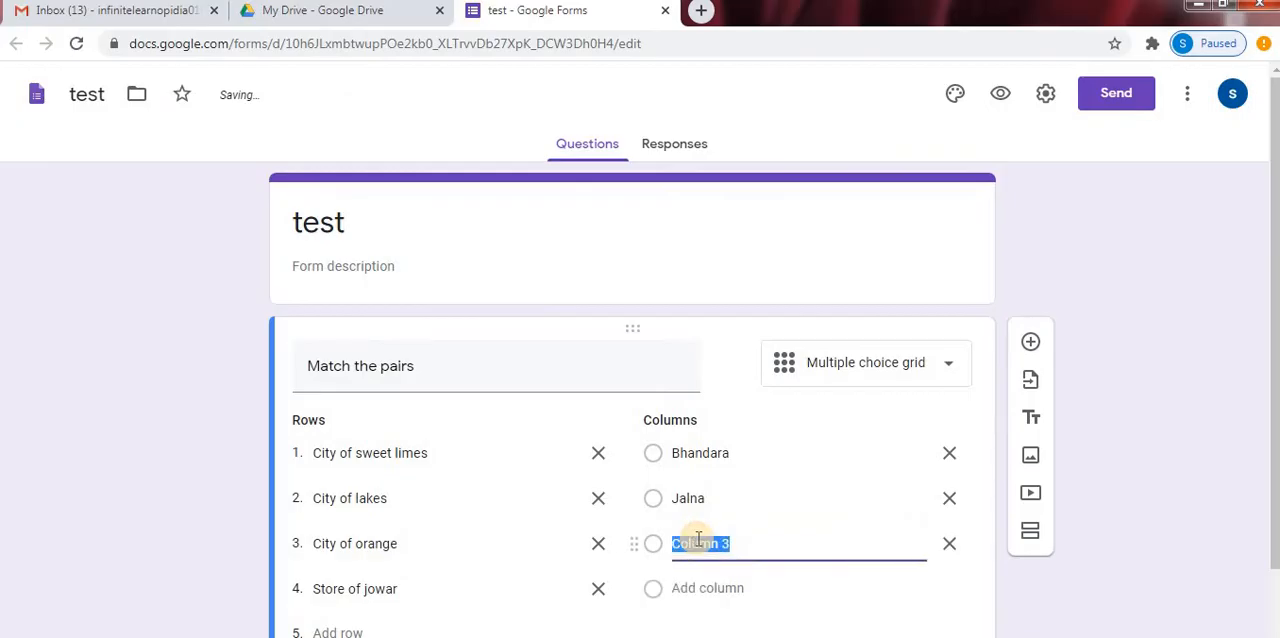
{"action": "type", "text": "Nagpur"}
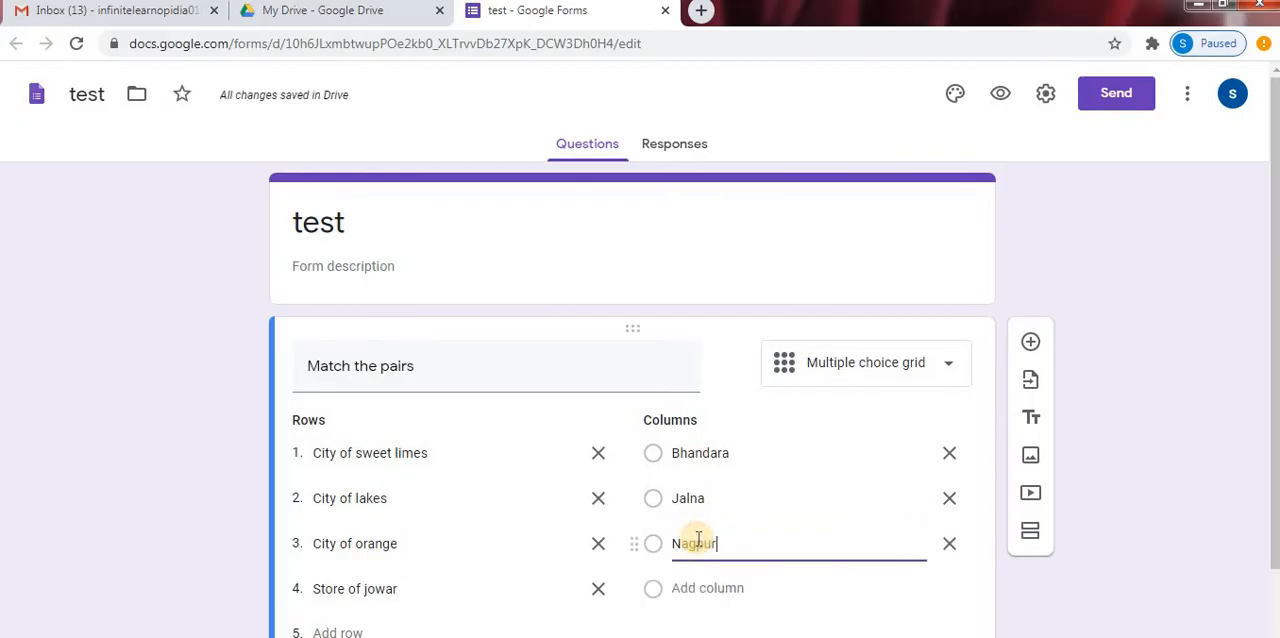
{"action": "left_click", "coordinate": [724, 588]}
{"action": "type", "text": "Parbhani"}
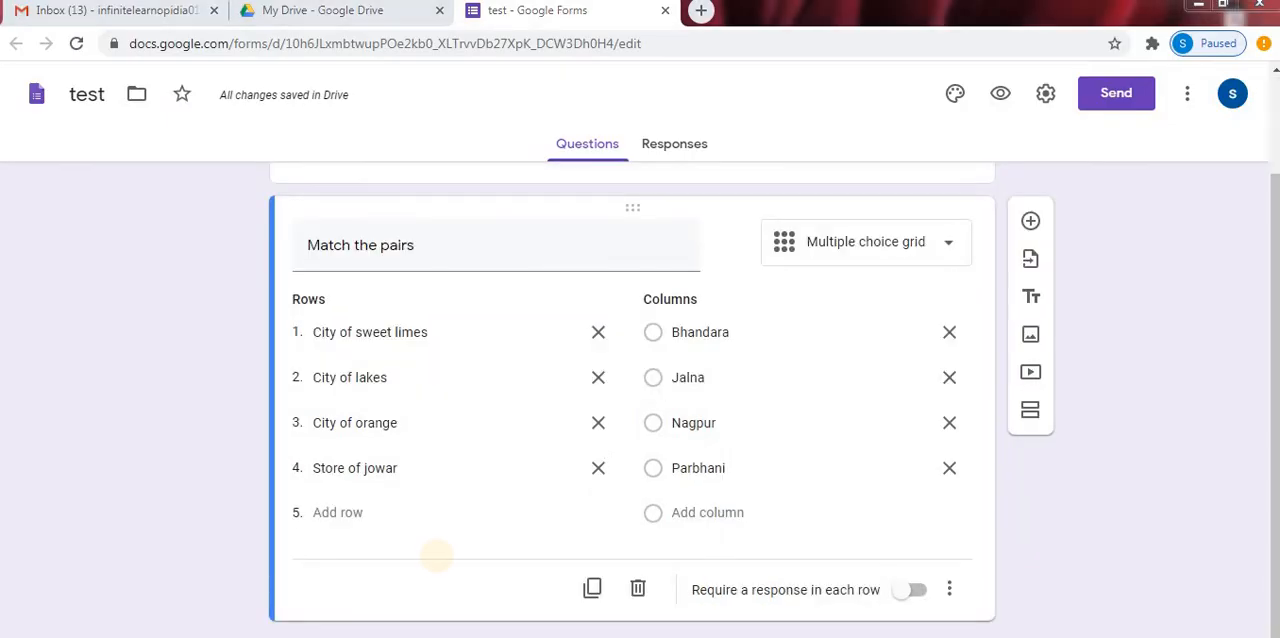
{"action": "mouse_move", "coordinate": [438, 560]}
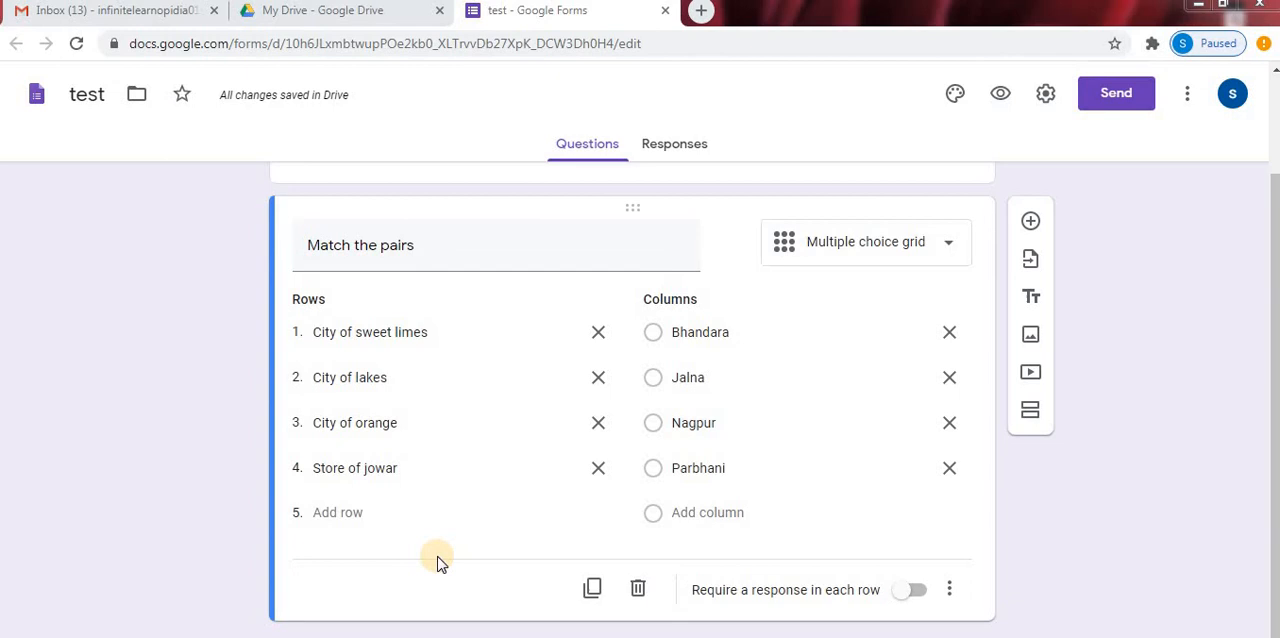
{"action": "mouse_move", "coordinate": [342, 584]}
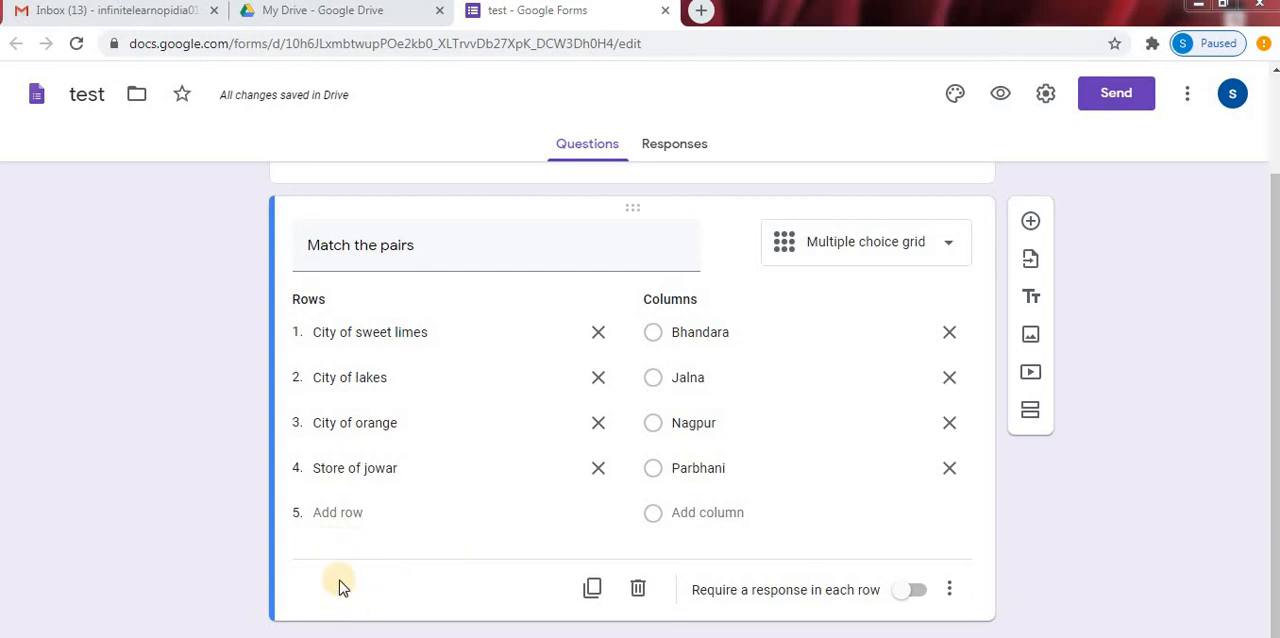
{"action": "mouse_move", "coordinate": [338, 612]}
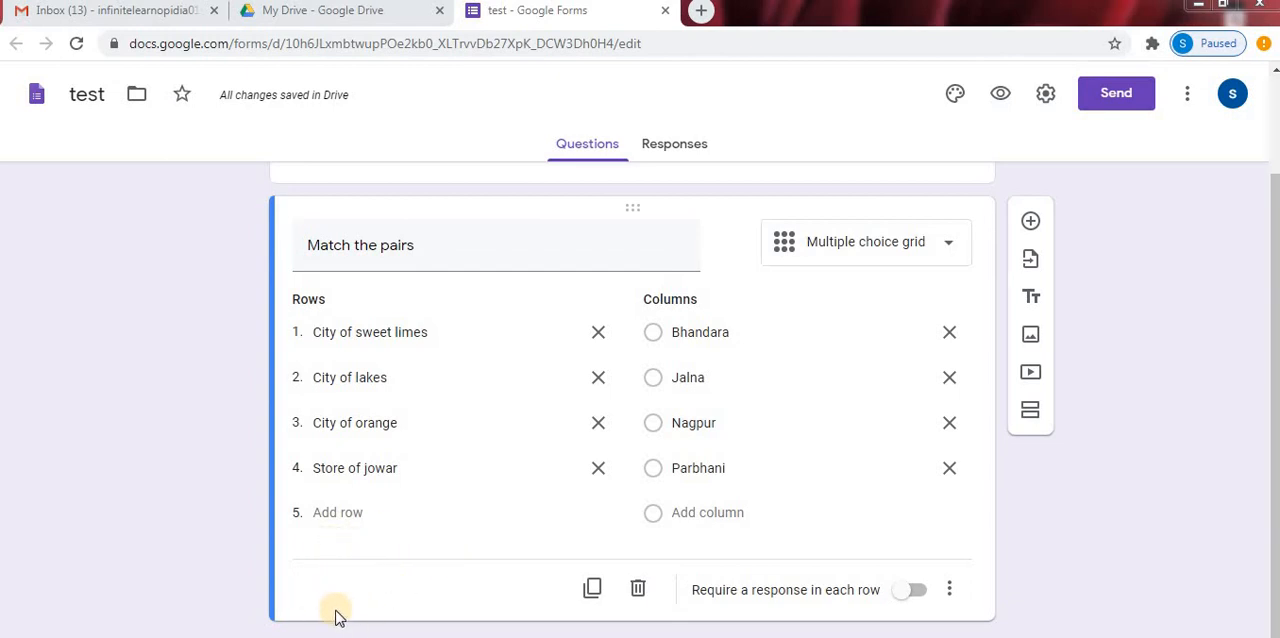
{"action": "mouse_move", "coordinate": [1042, 92]}
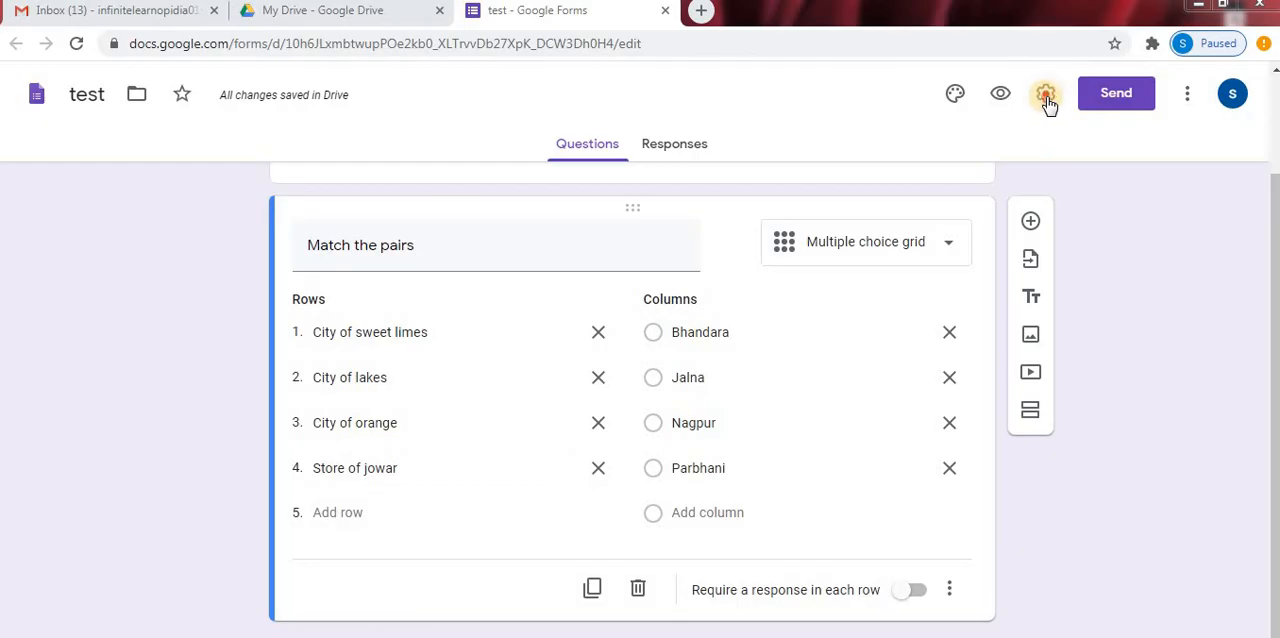
- Enable 'Make this a quiz' in Settings > Quizzes and save
{"action": "left_click", "coordinate": [1044, 92]}
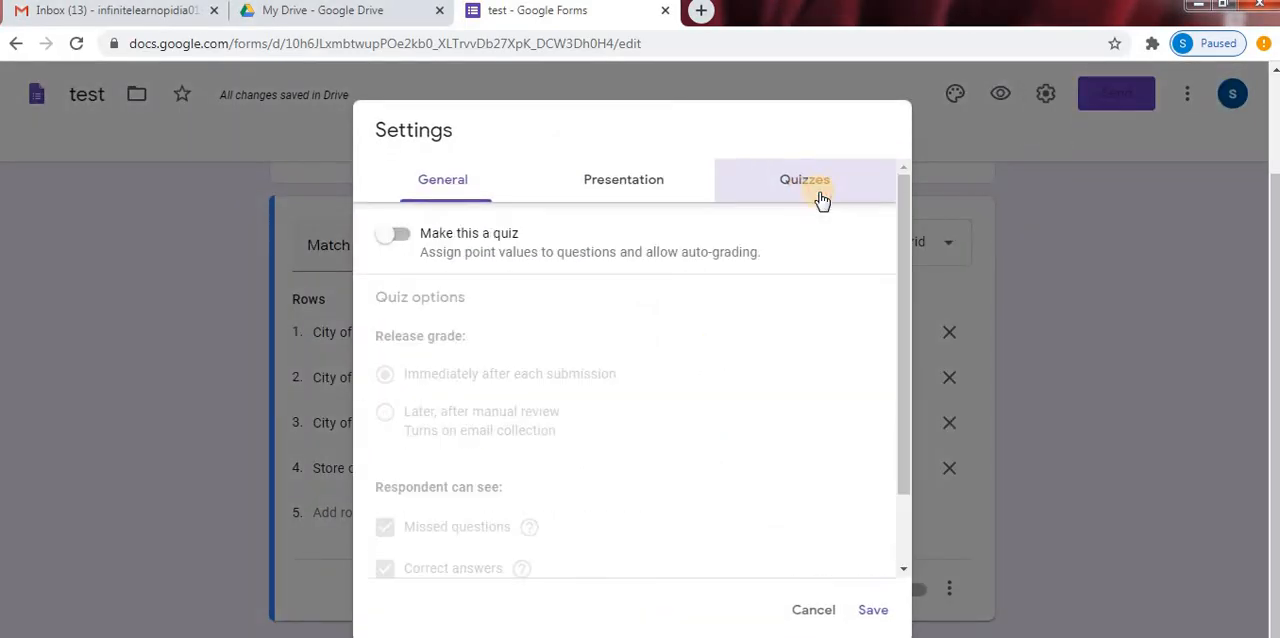
{"action": "left_click", "coordinate": [392, 236]}
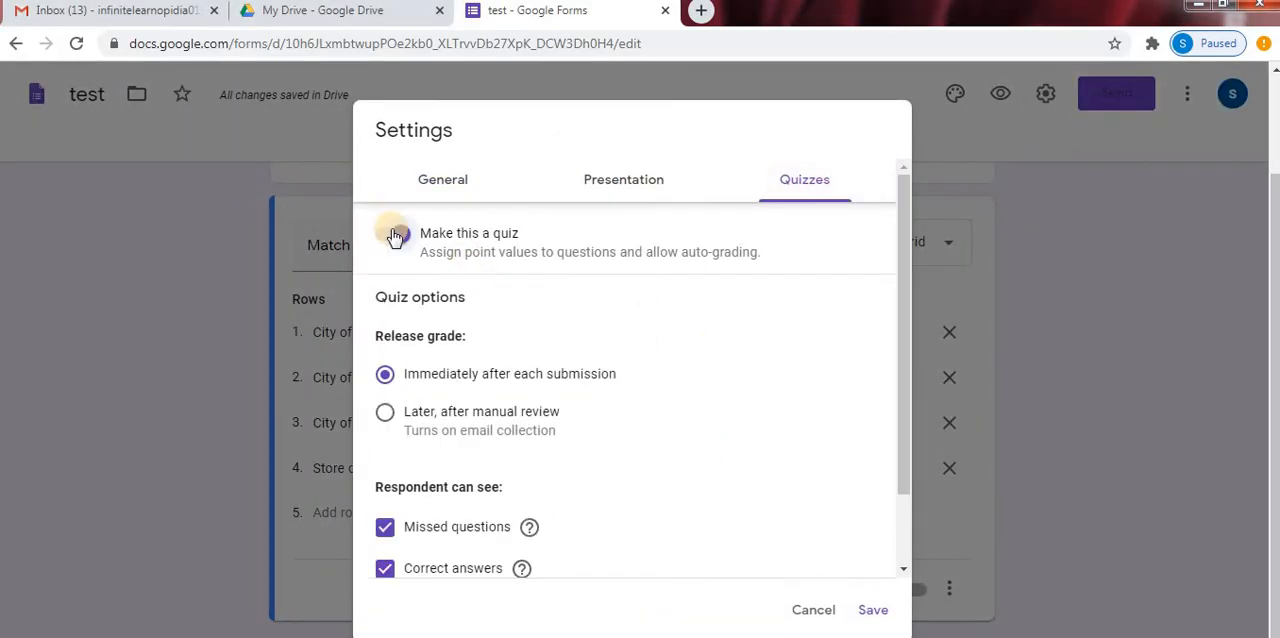
{"action": "left_click", "coordinate": [392, 232]}
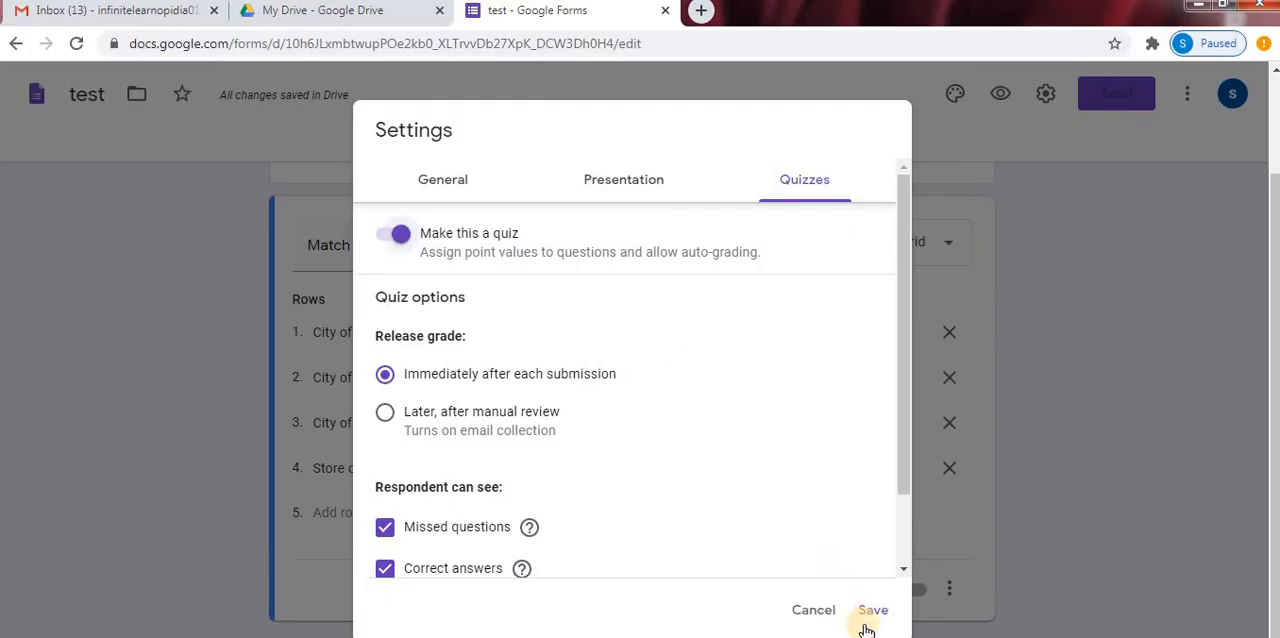
{"action": "left_click", "coordinate": [868, 610]}
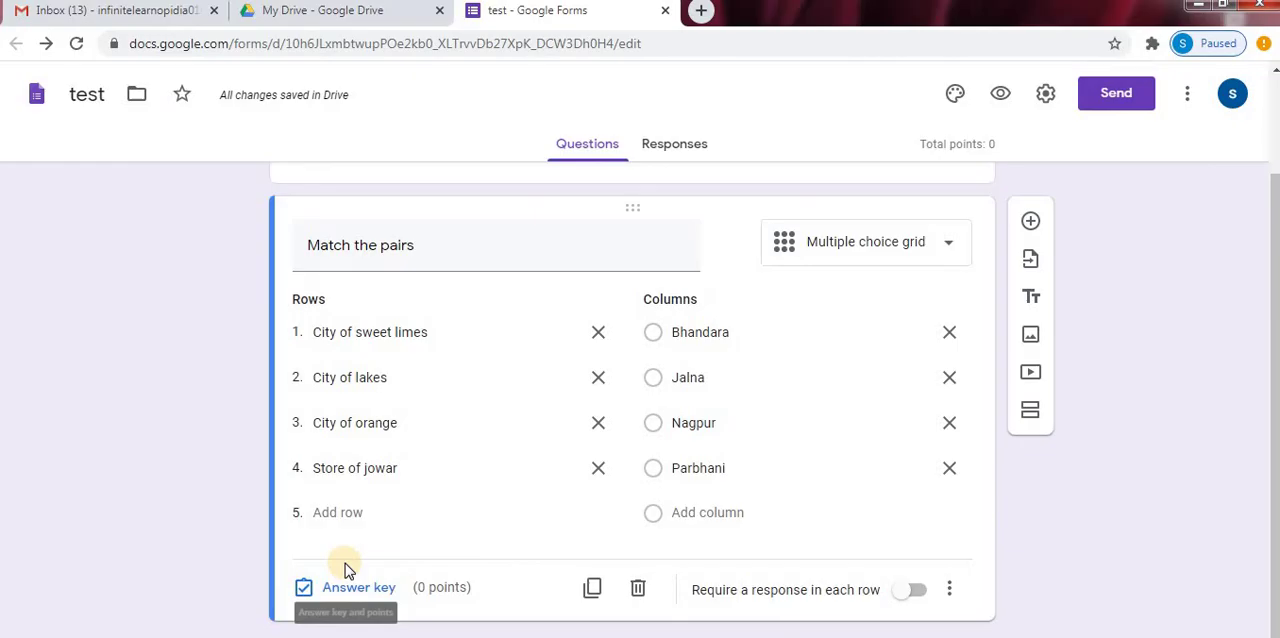
- In the answer key, mark sweet limes–Jalna, lakes–Bhandara, orange–Parbhani and jowar–Nagpur as correct
{"action": "left_click", "coordinate": [360, 588]}
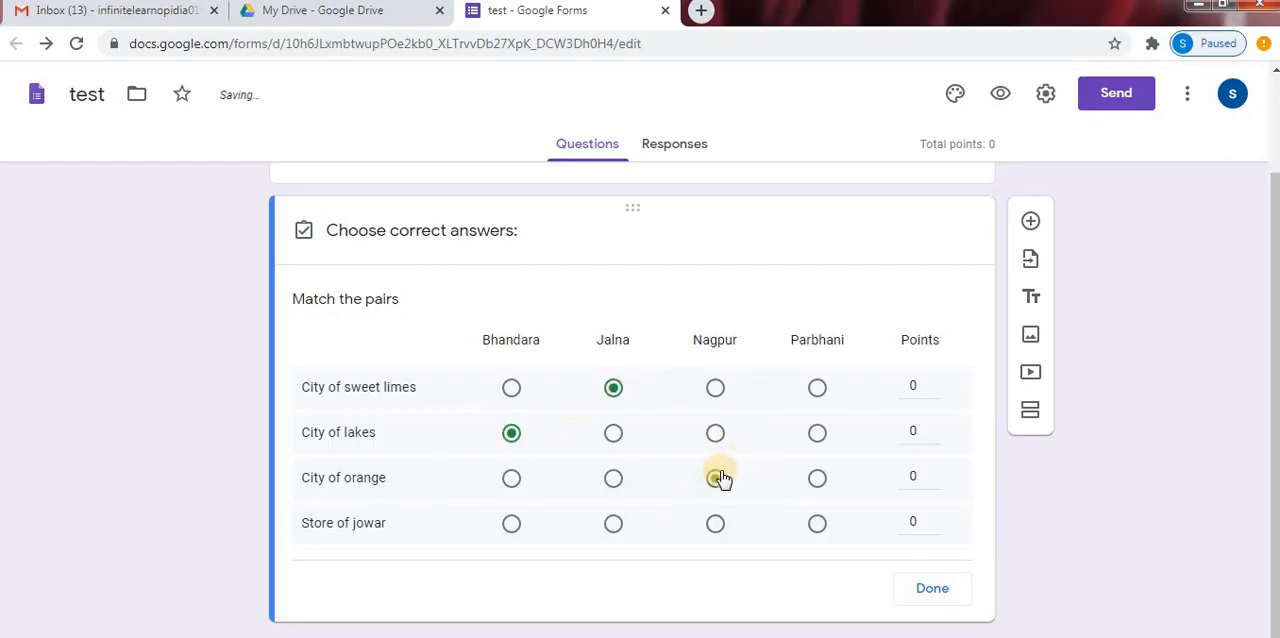
{"action": "left_click", "coordinate": [716, 478]}
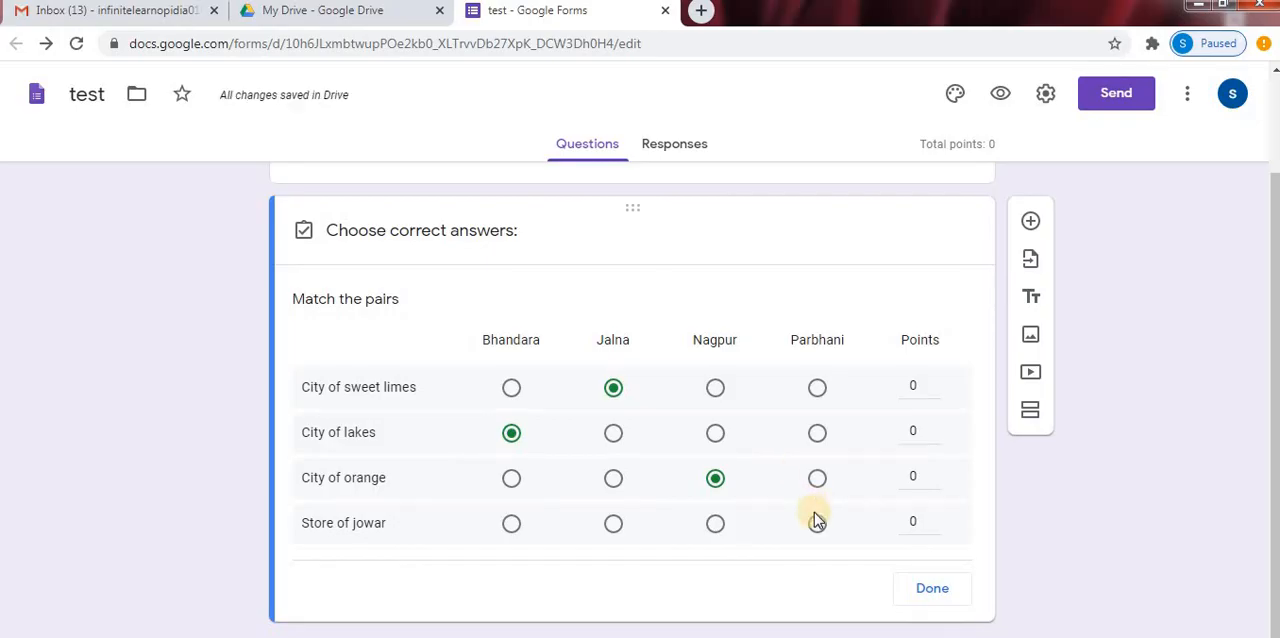
{"action": "left_click", "coordinate": [712, 524]}
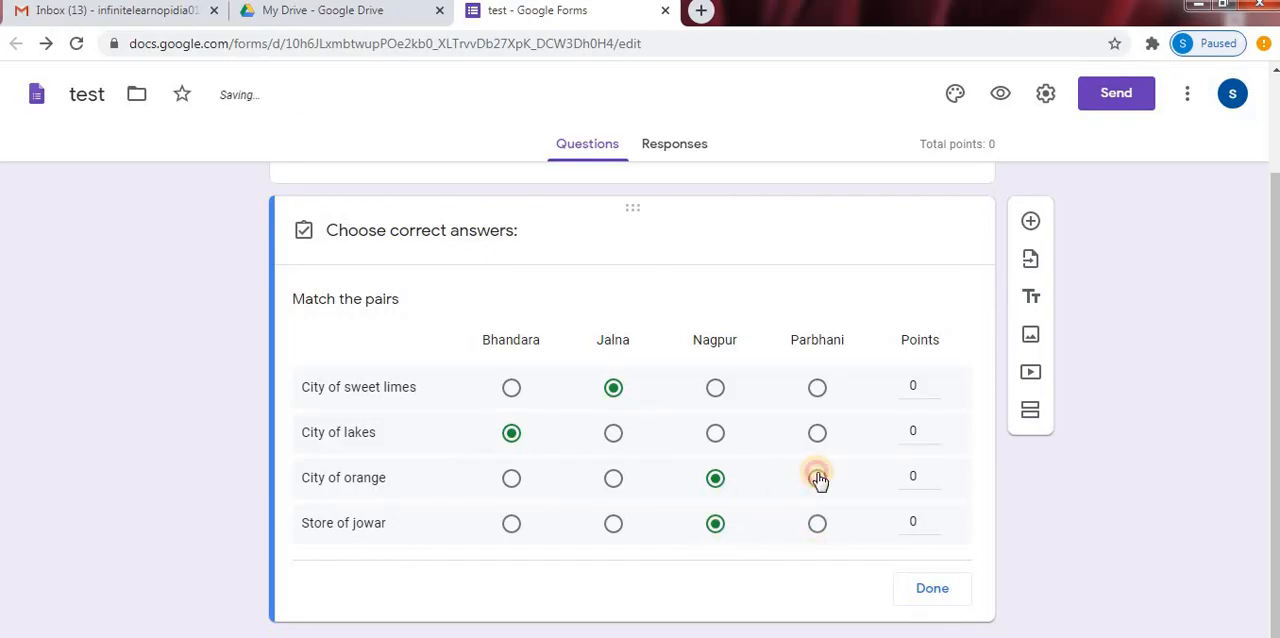
{"action": "left_click", "coordinate": [816, 476]}
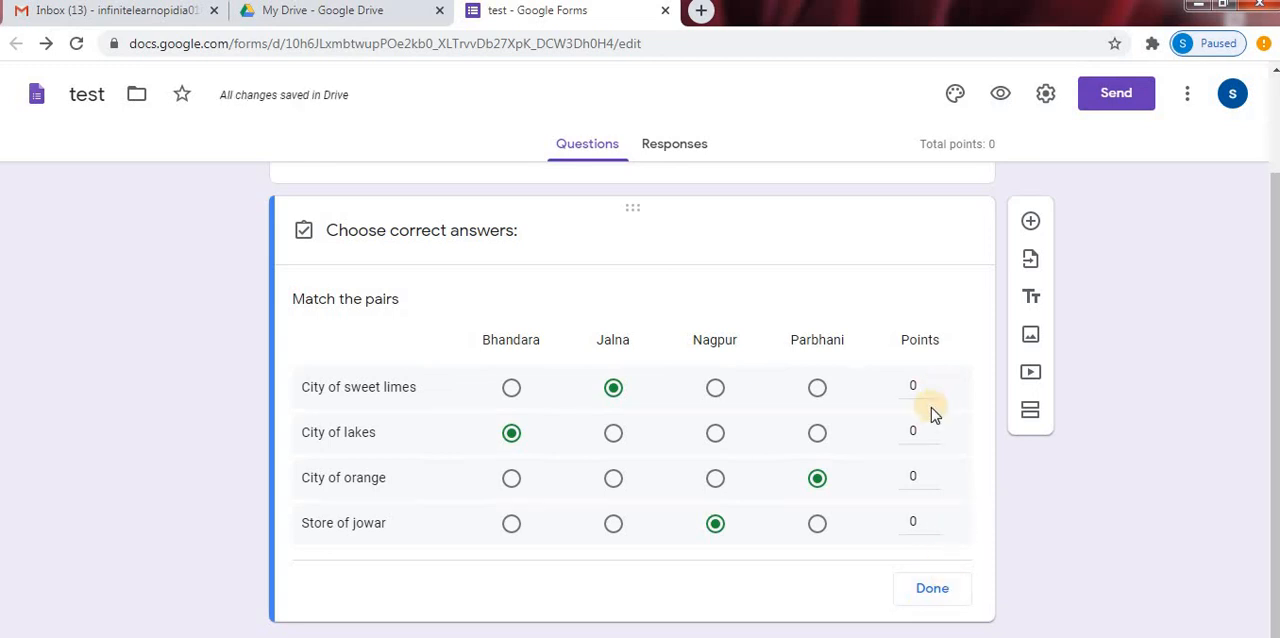
{"action": "mouse_move", "coordinate": [938, 390]}
{"action": "type", "text": "1"}
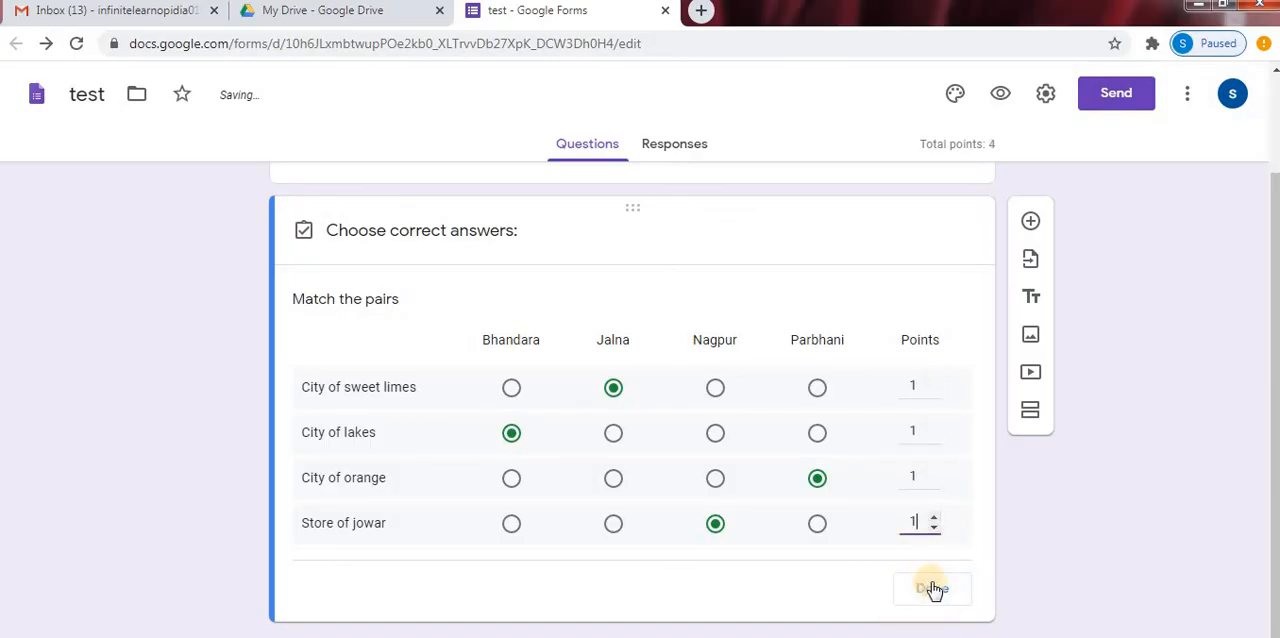
- Give each row 1 point (4 total) and require a response in every row
{"action": "left_click", "coordinate": [930, 588]}
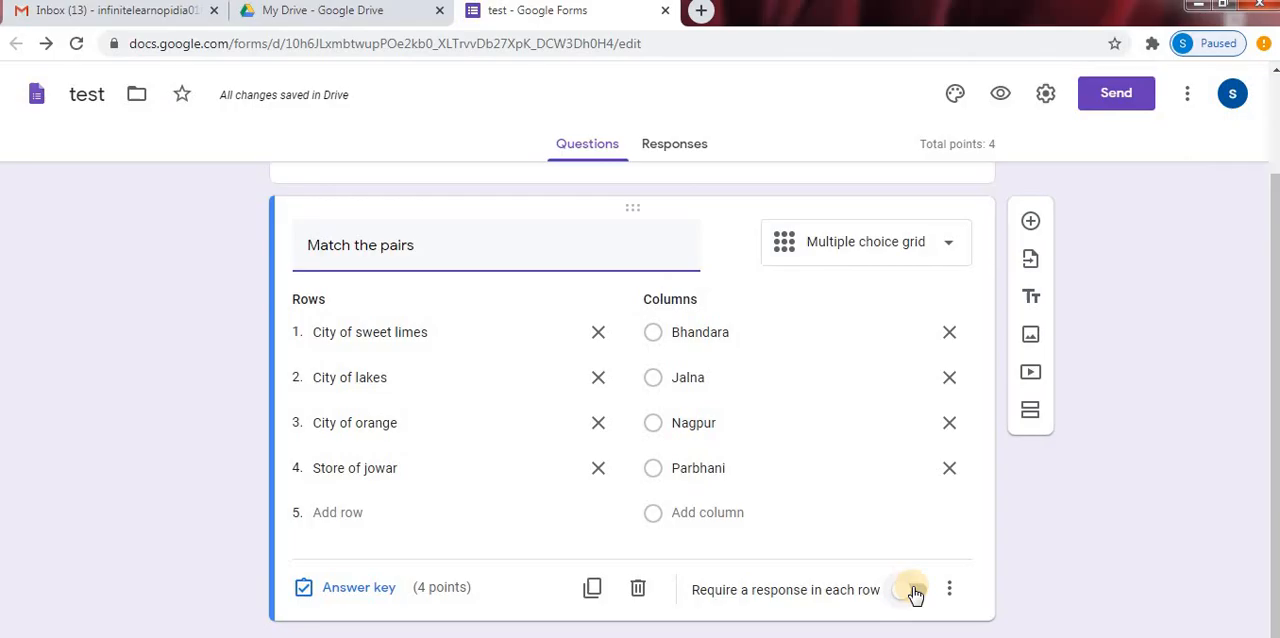
{"action": "left_click", "coordinate": [910, 588]}
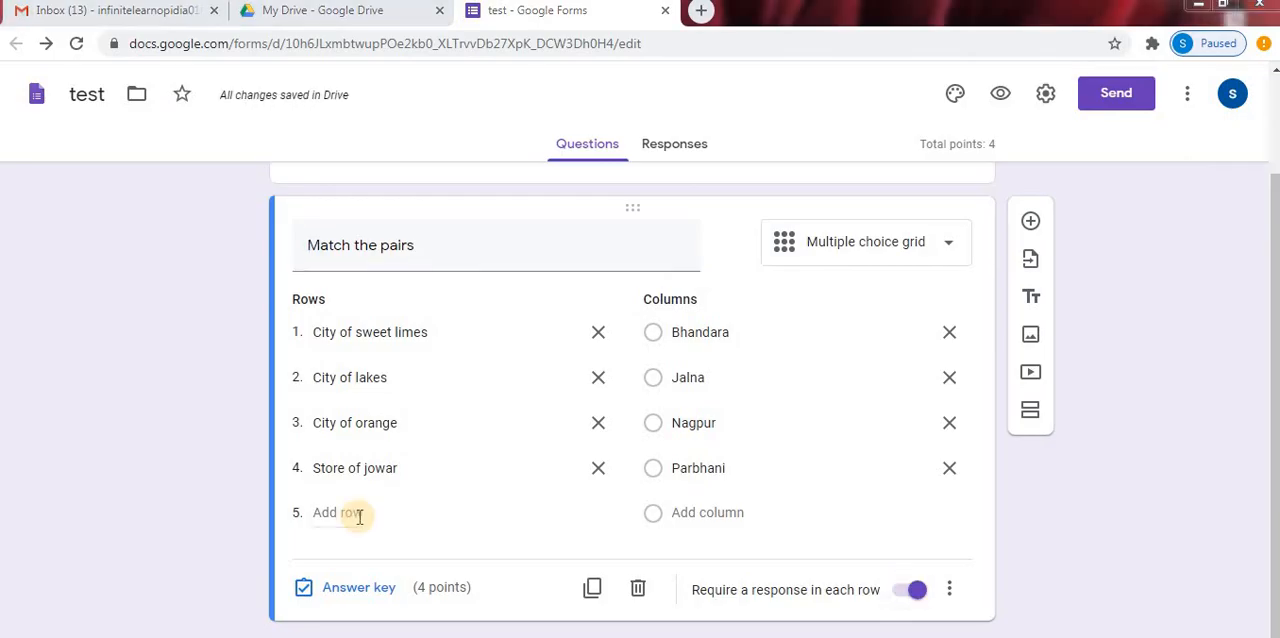
{"action": "mouse_move", "coordinate": [996, 94]}
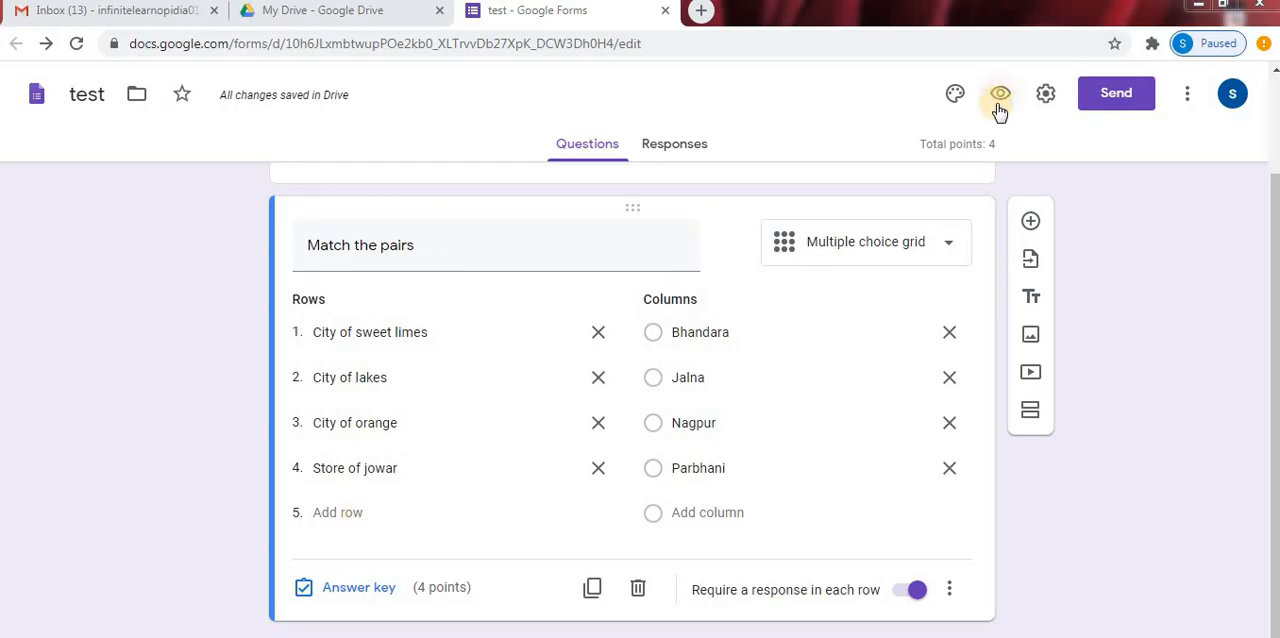
- Preview the 'test' quiz in a new browser tab
{"action": "left_click", "coordinate": [1000, 94]}
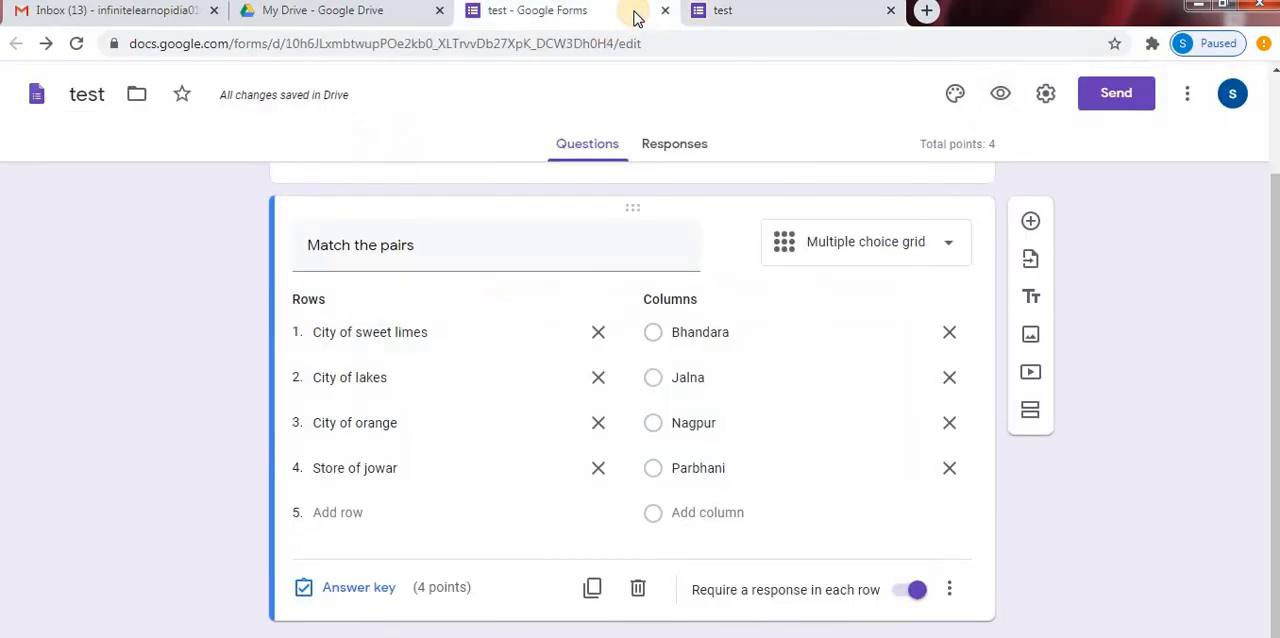
{"action": "mouse_move", "coordinate": [340, 546]}
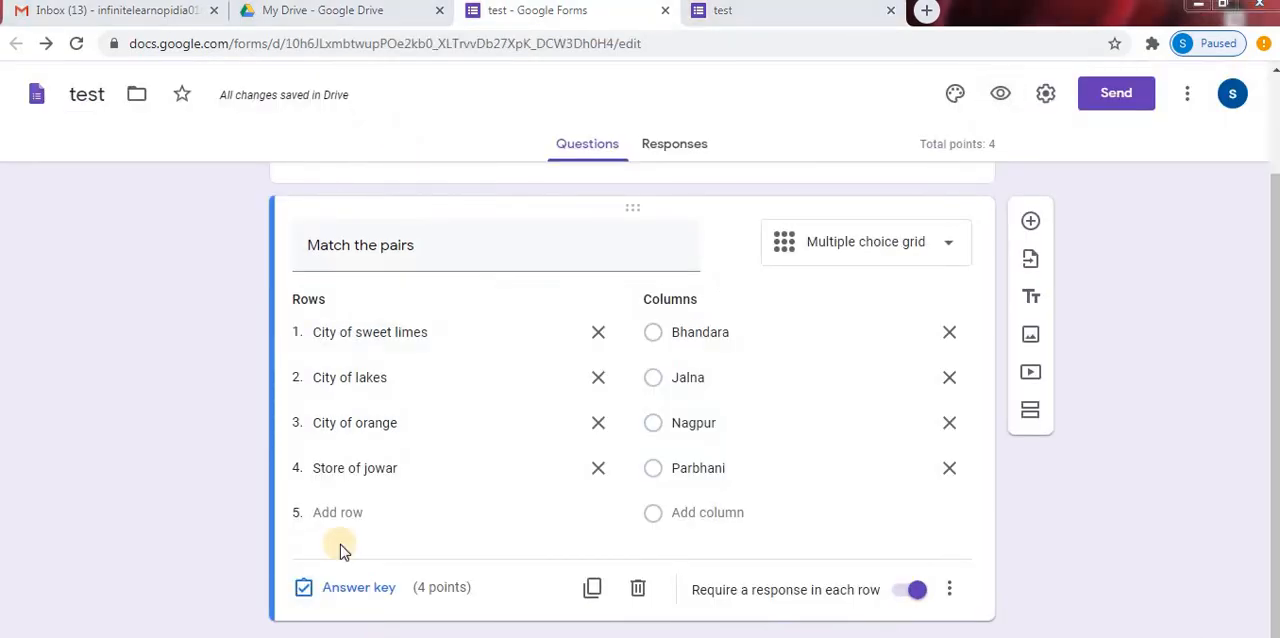